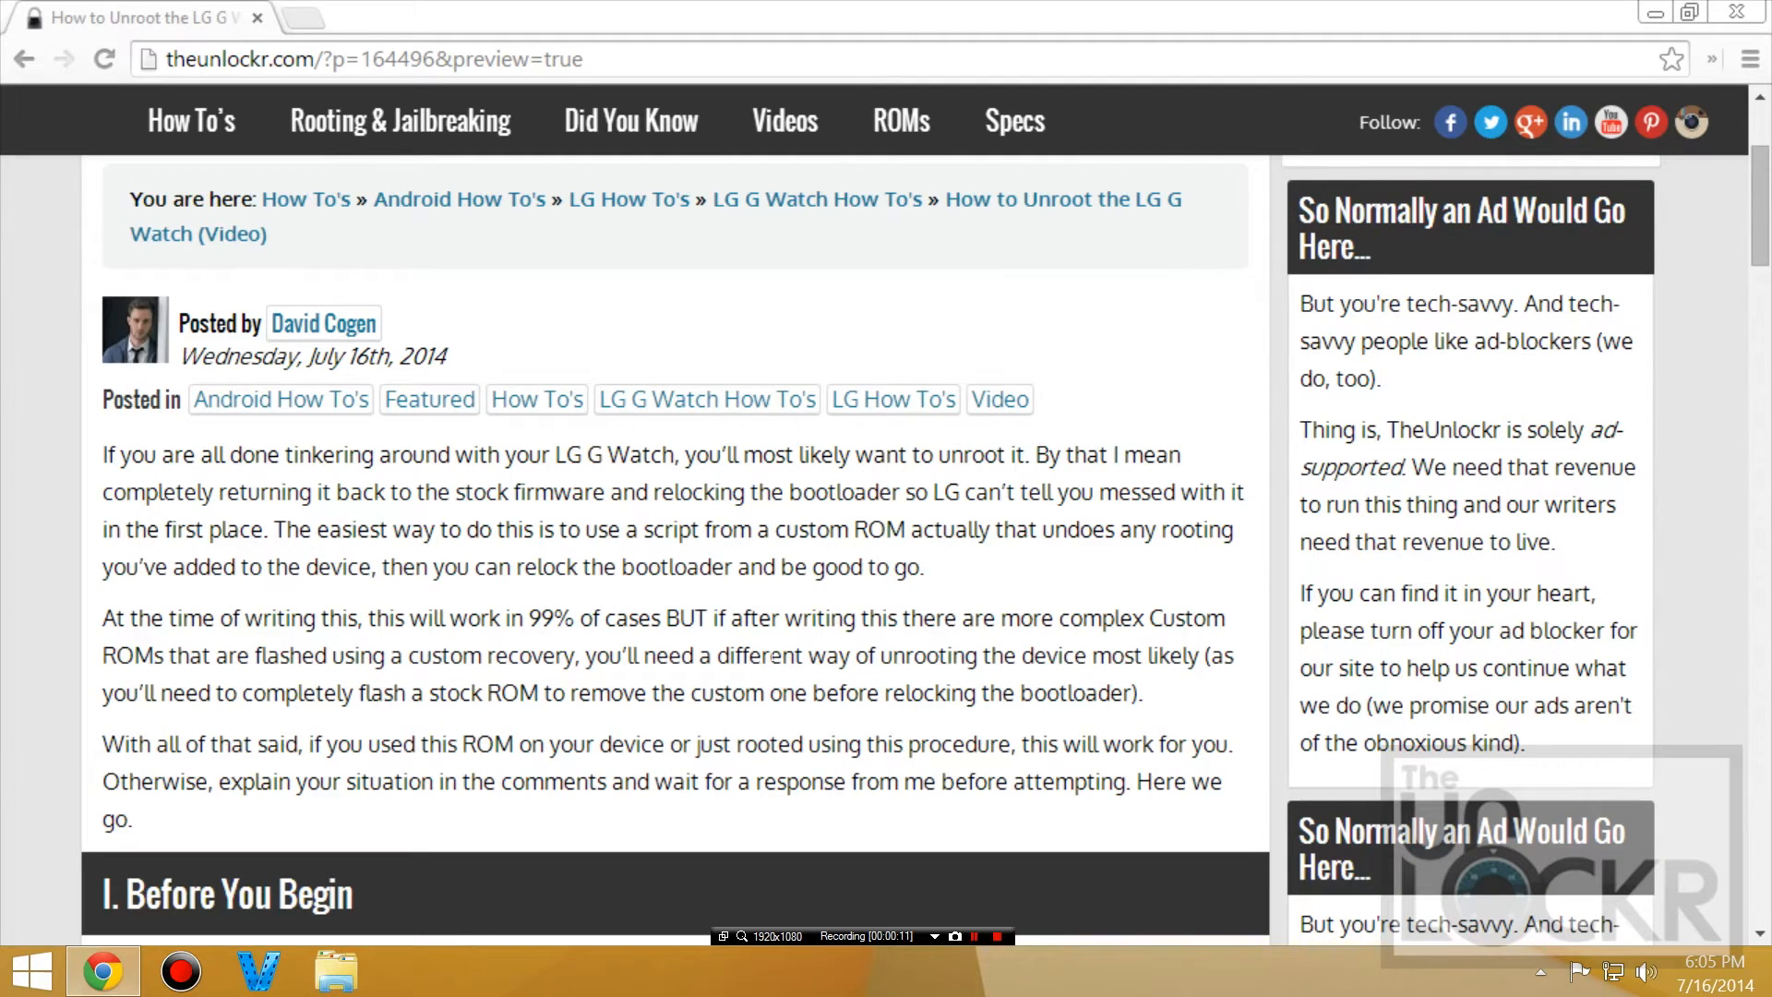
Scroll the guide and open the Gohma ROM developer page
scroll(down, 3)
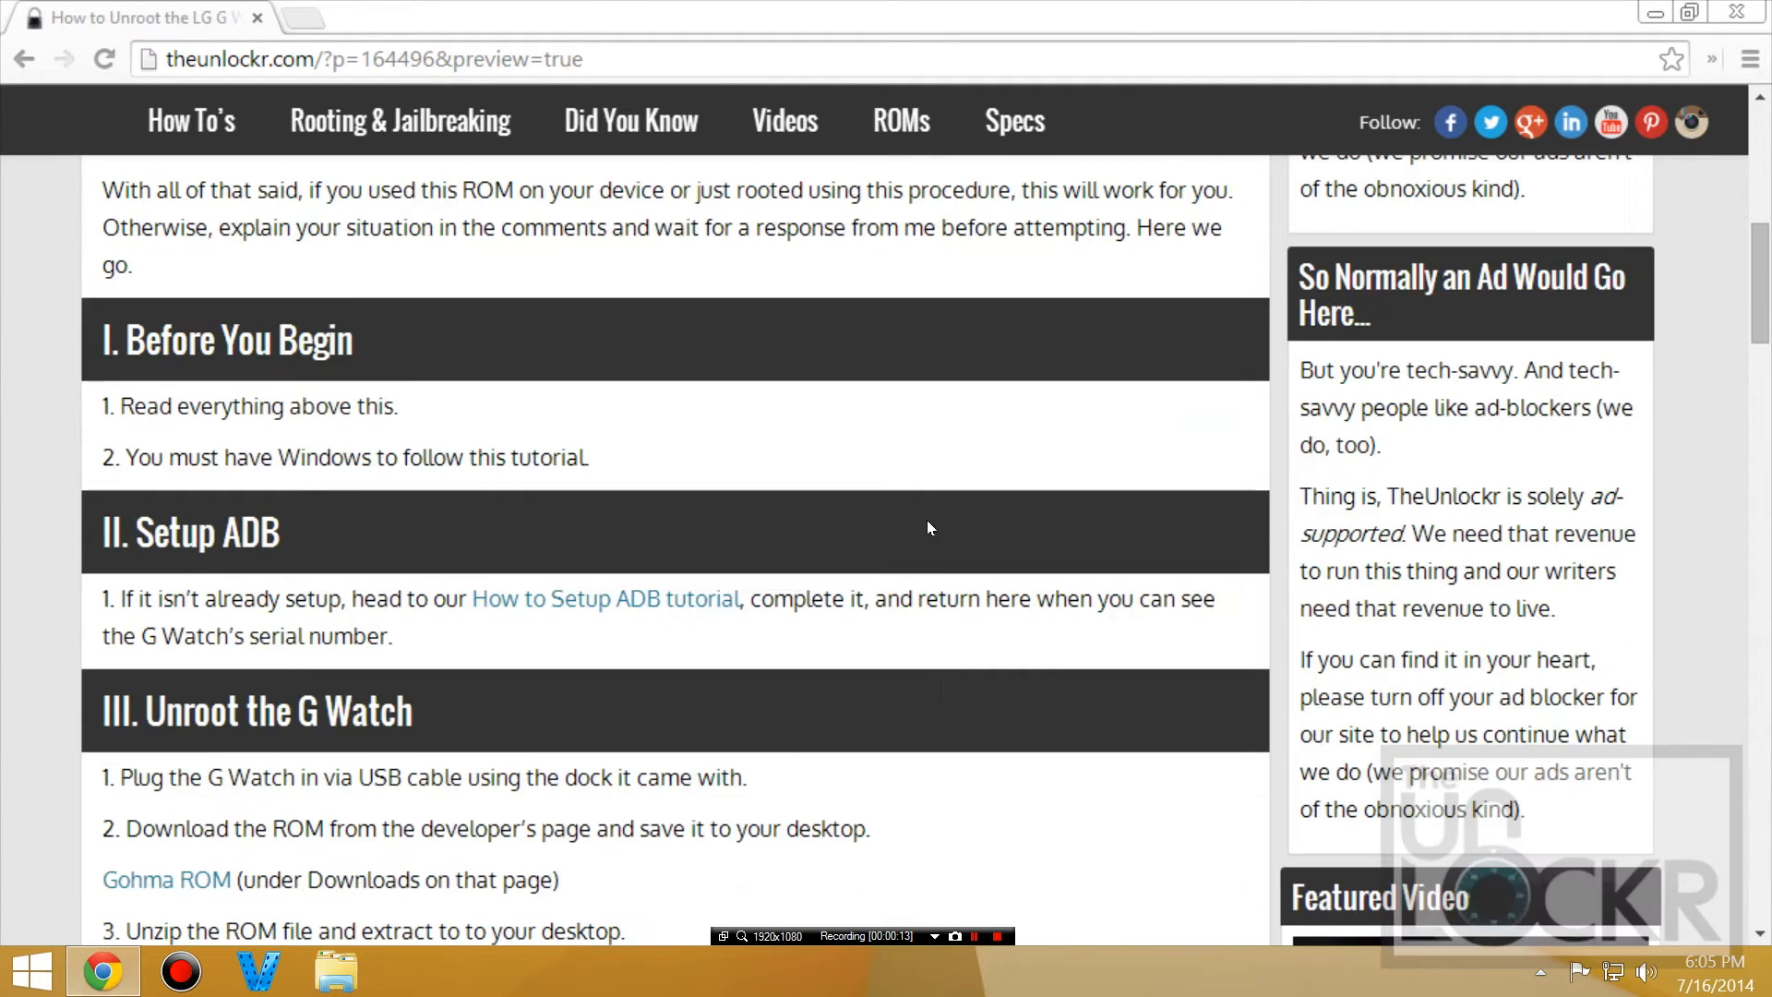
scroll(down, 3)
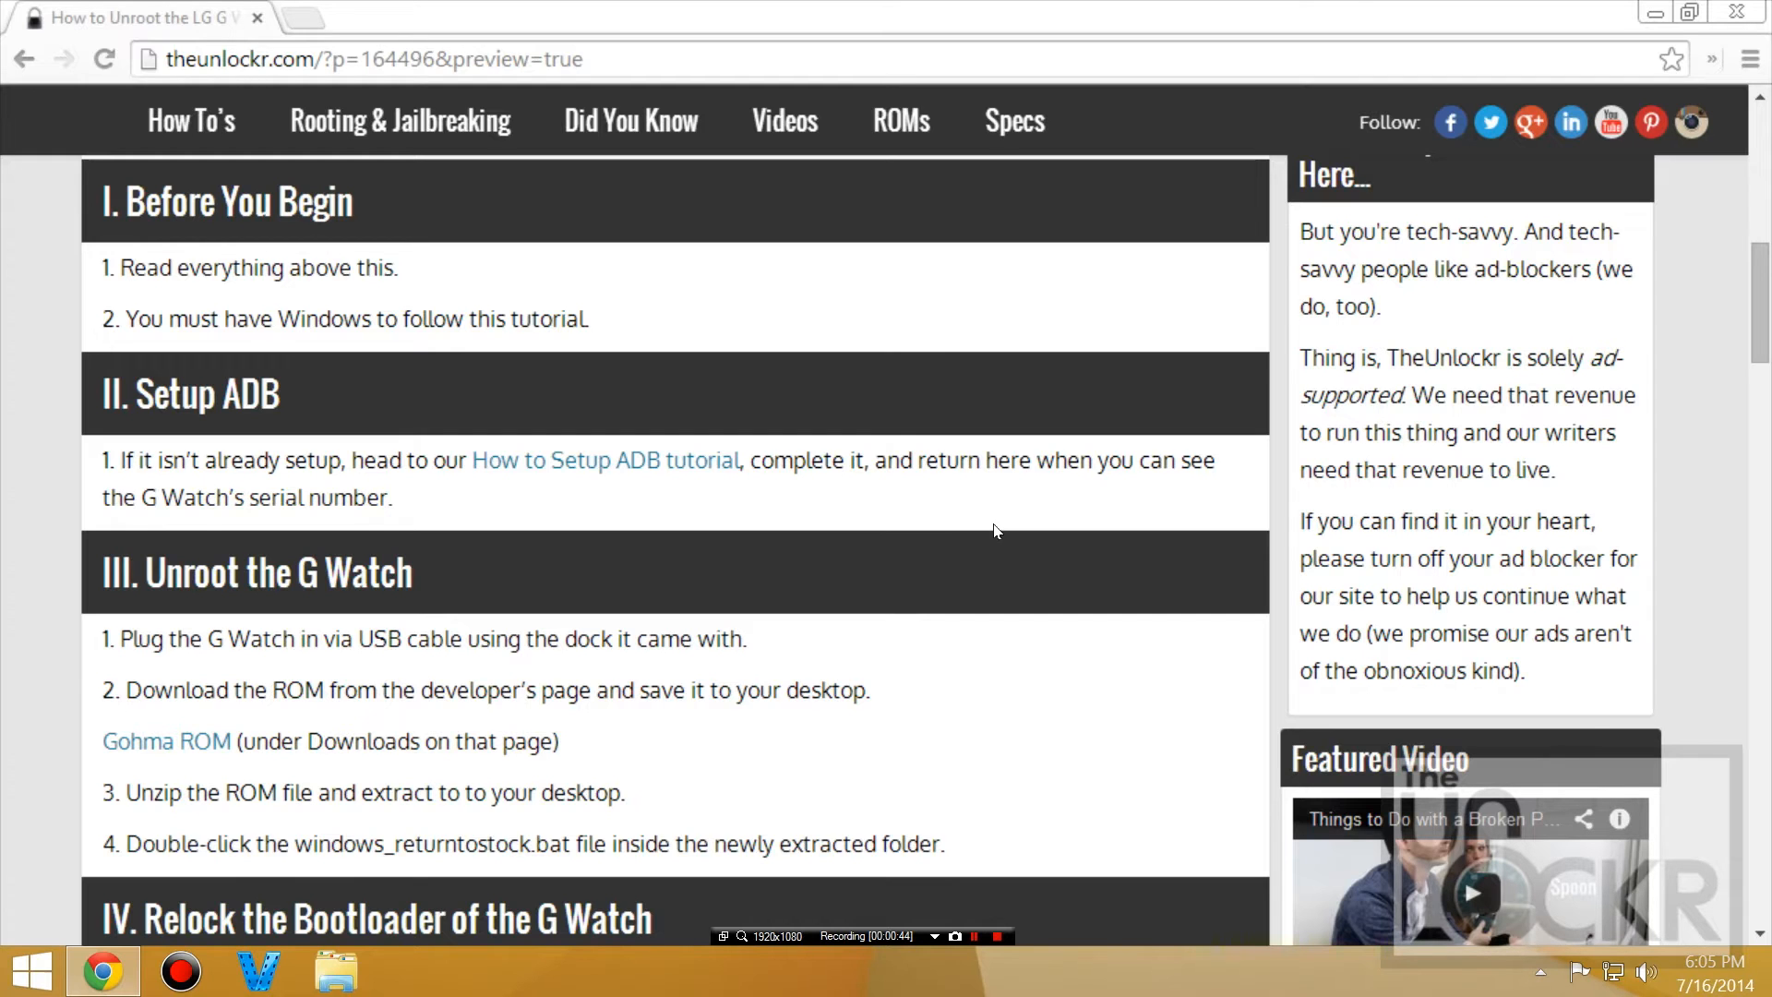
scroll(down, 3)
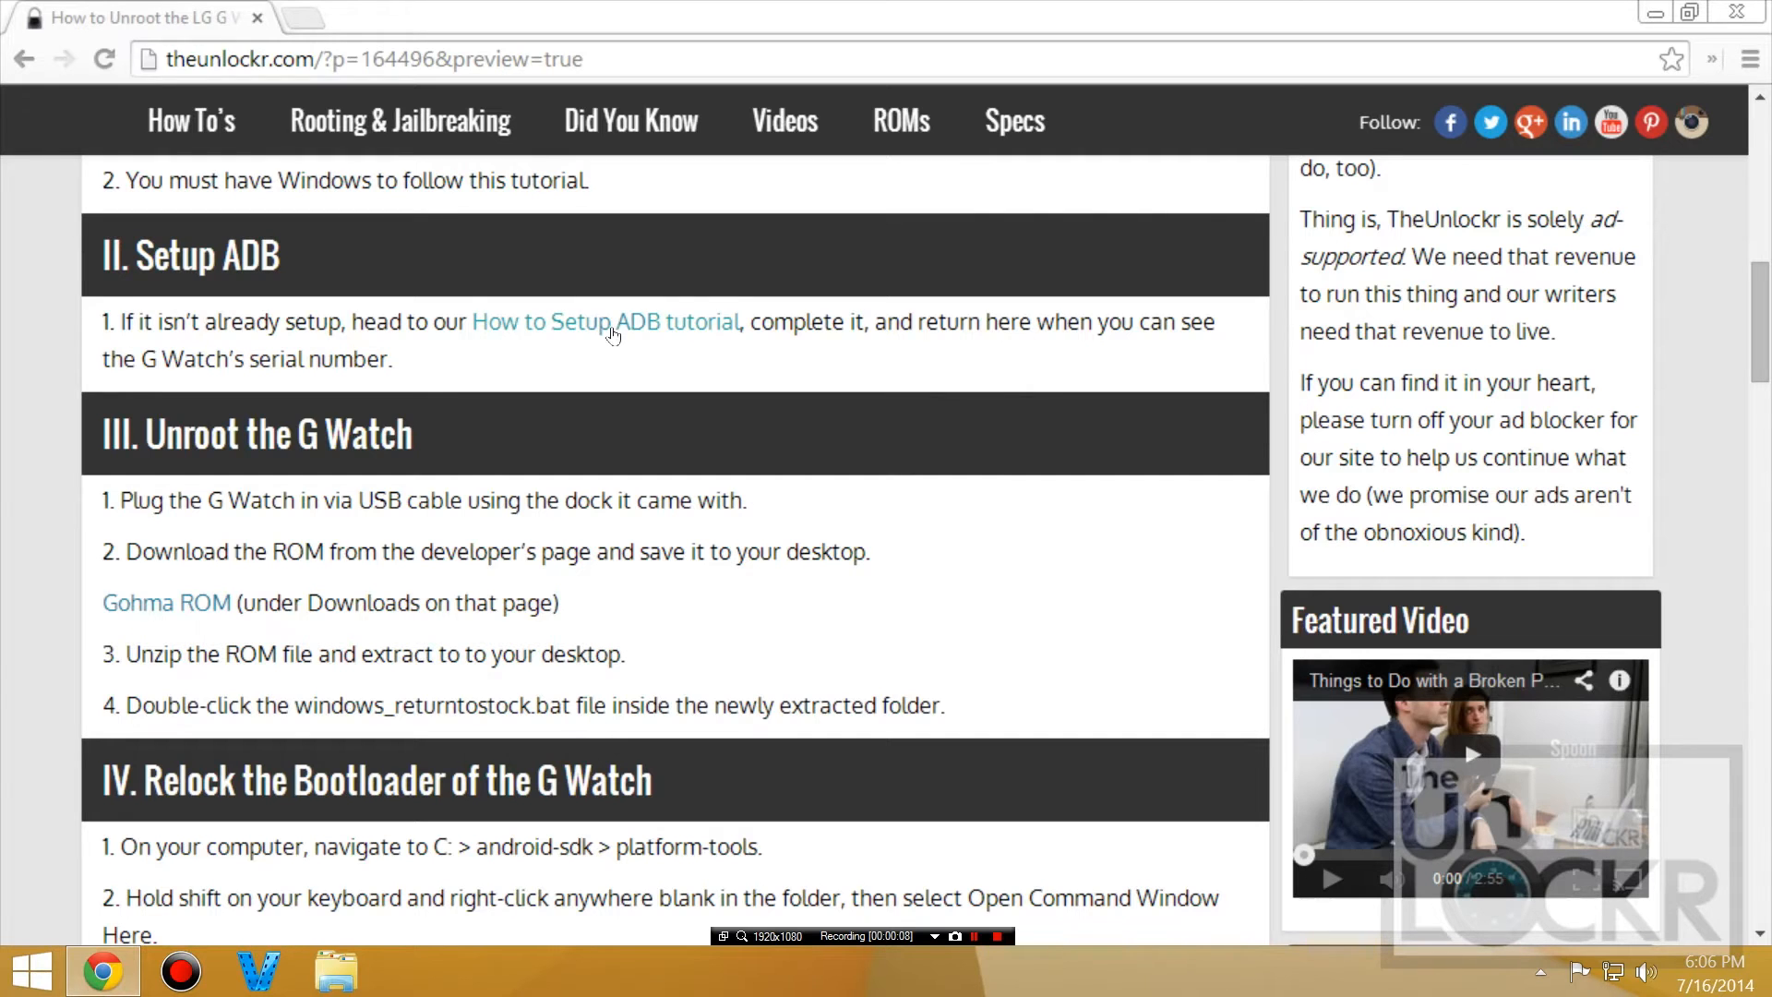
click(605, 321)
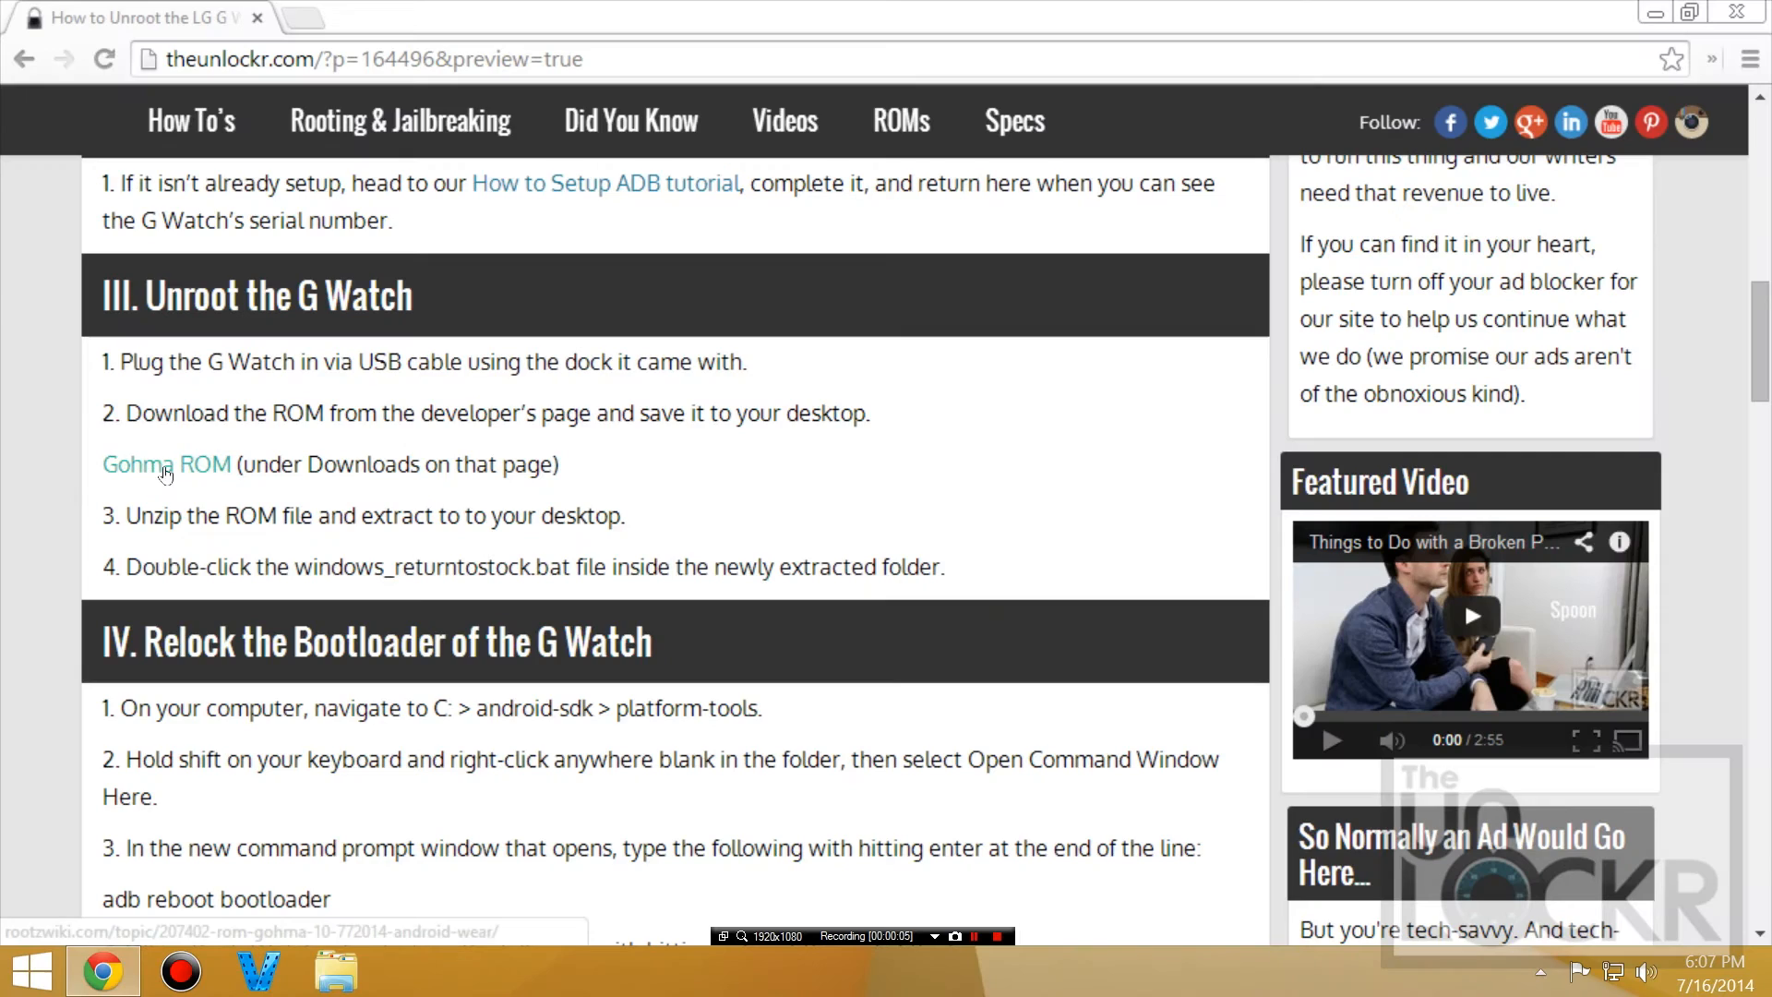
click(166, 464)
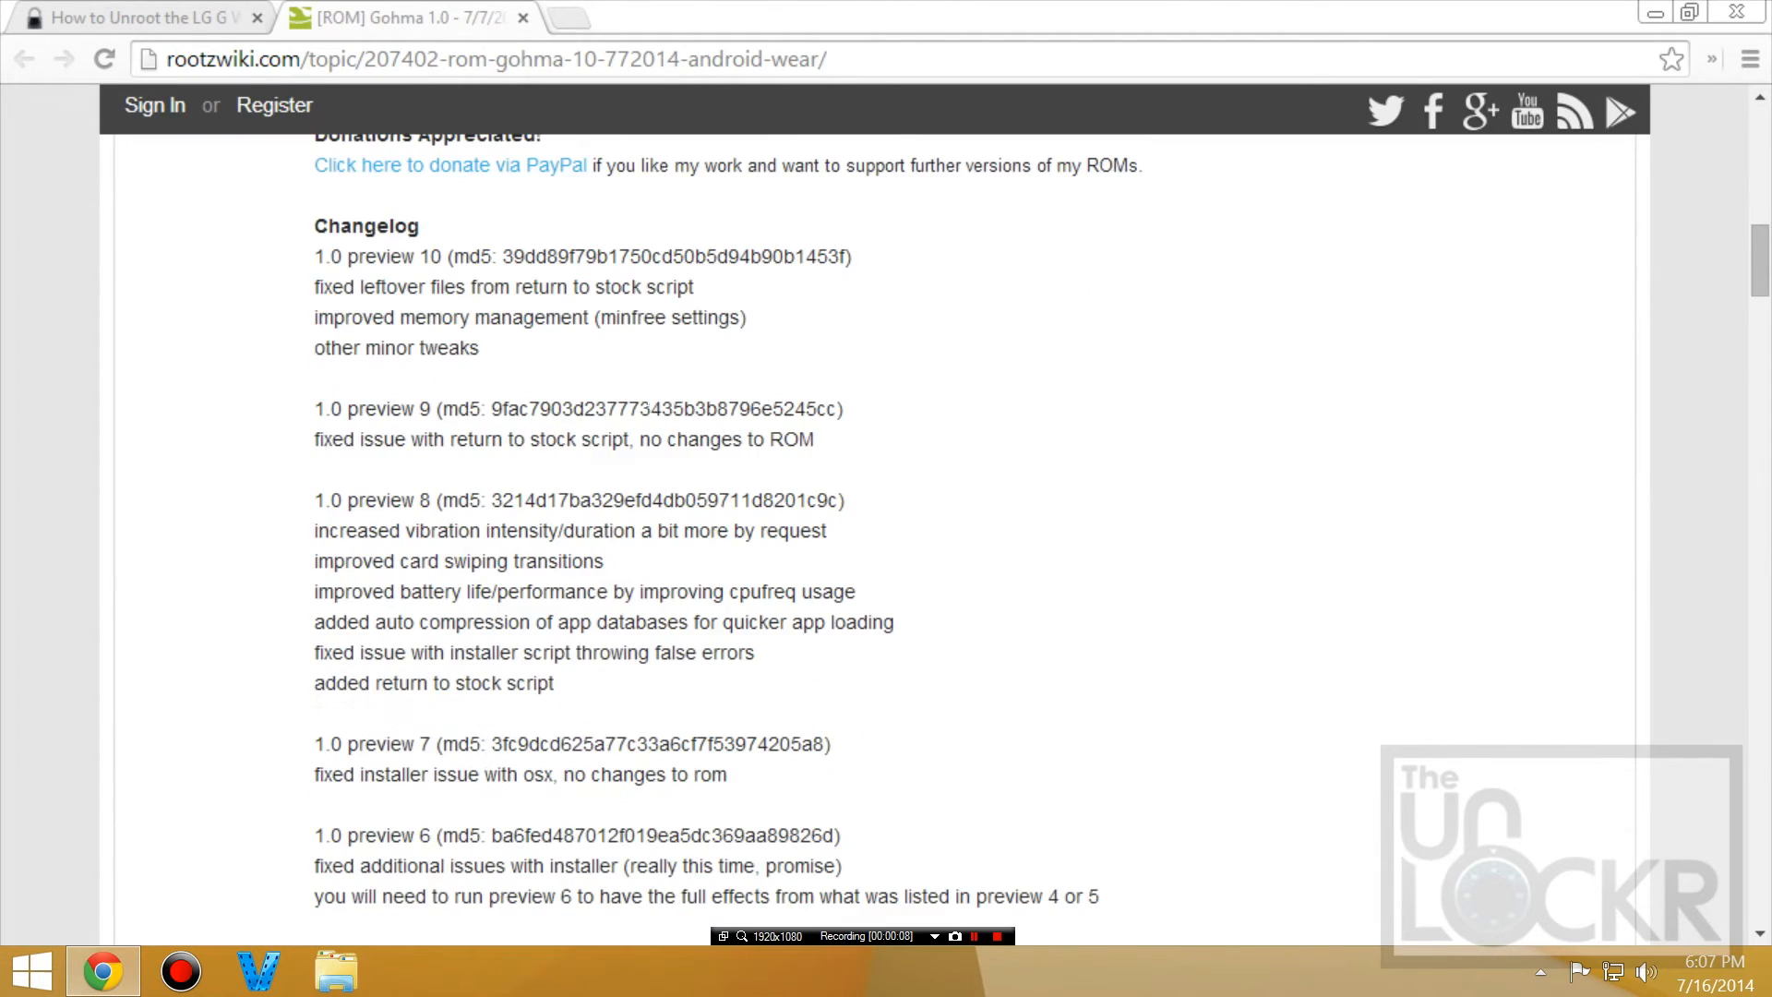
Download gohma-gwatch-1.0-preview10.zip from the 4ndr01d file listing to the desktop
scroll(down, 3)
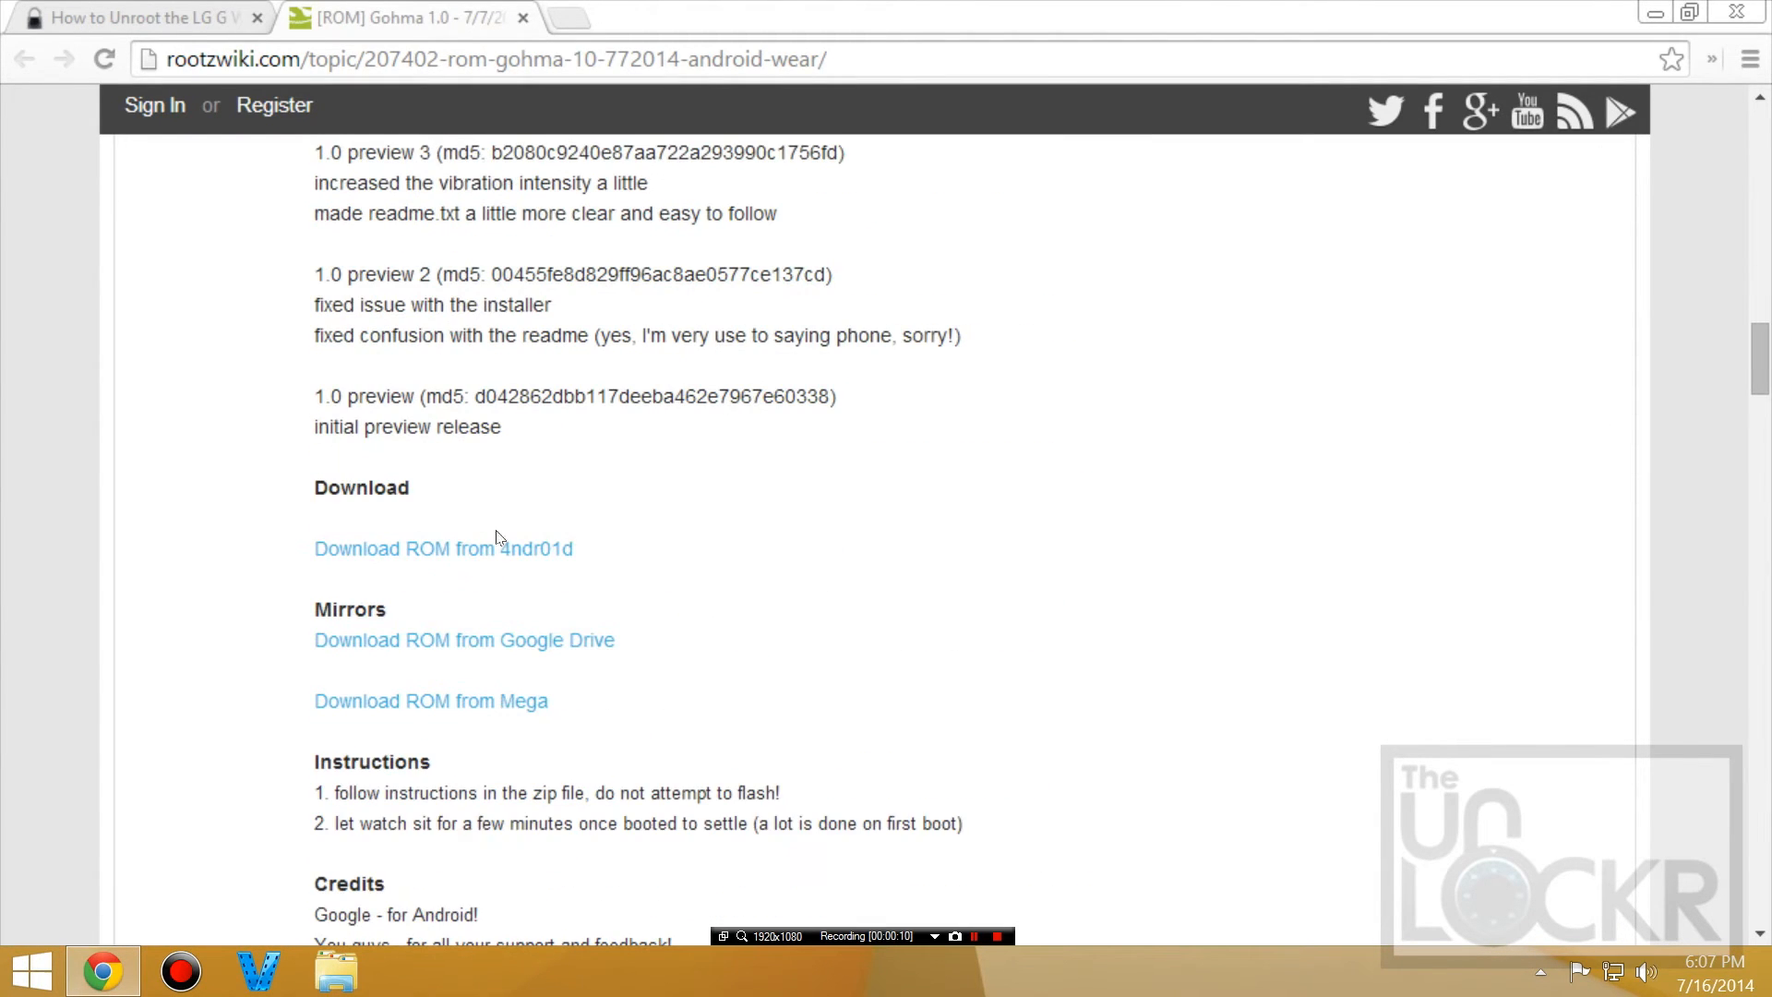
click(443, 548)
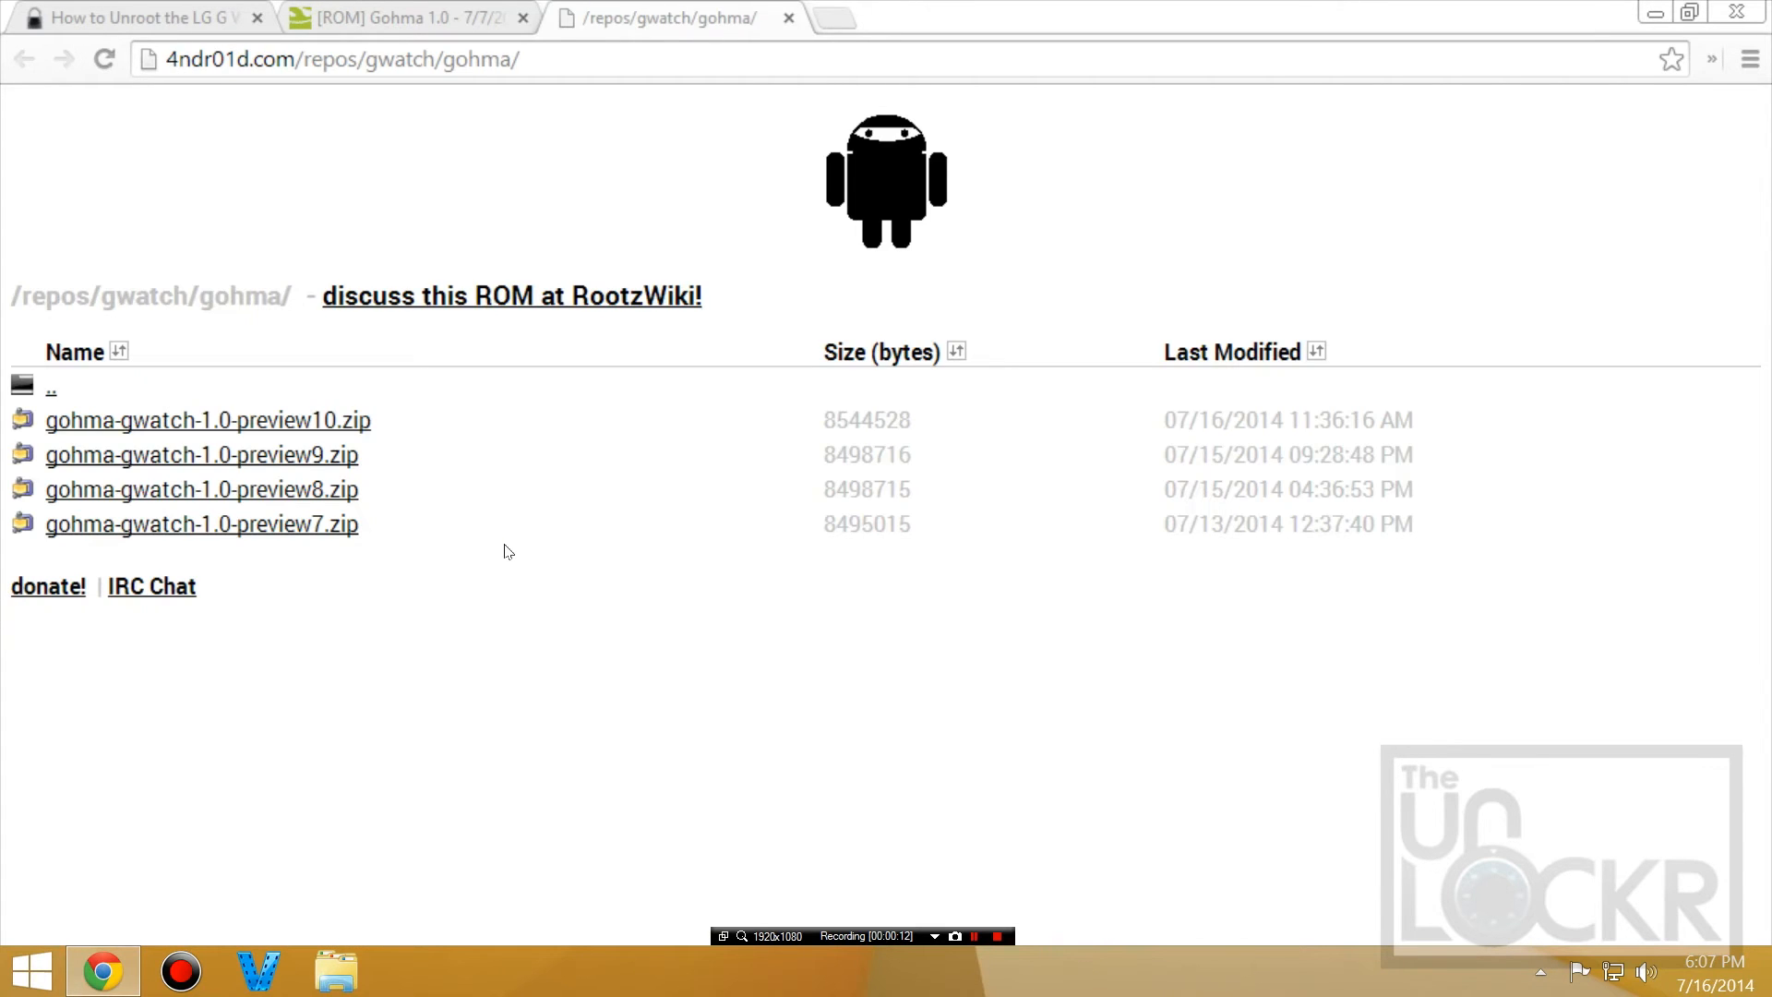
click(208, 419)
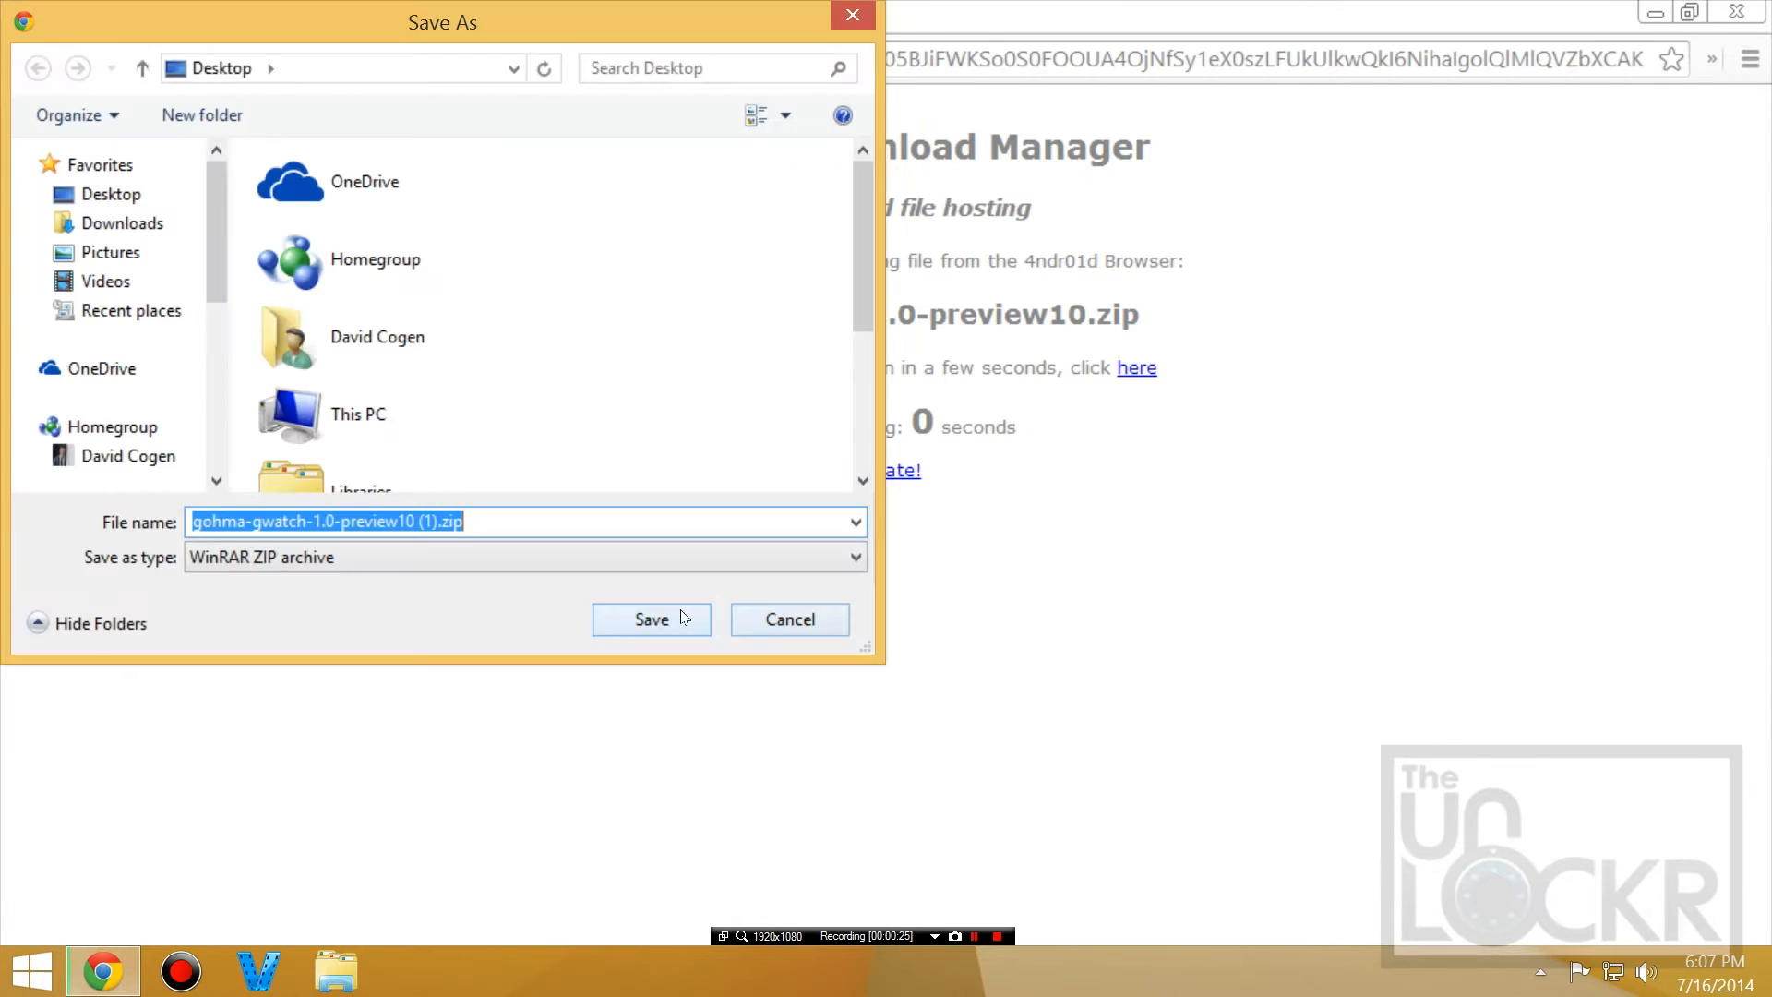
click(651, 619)
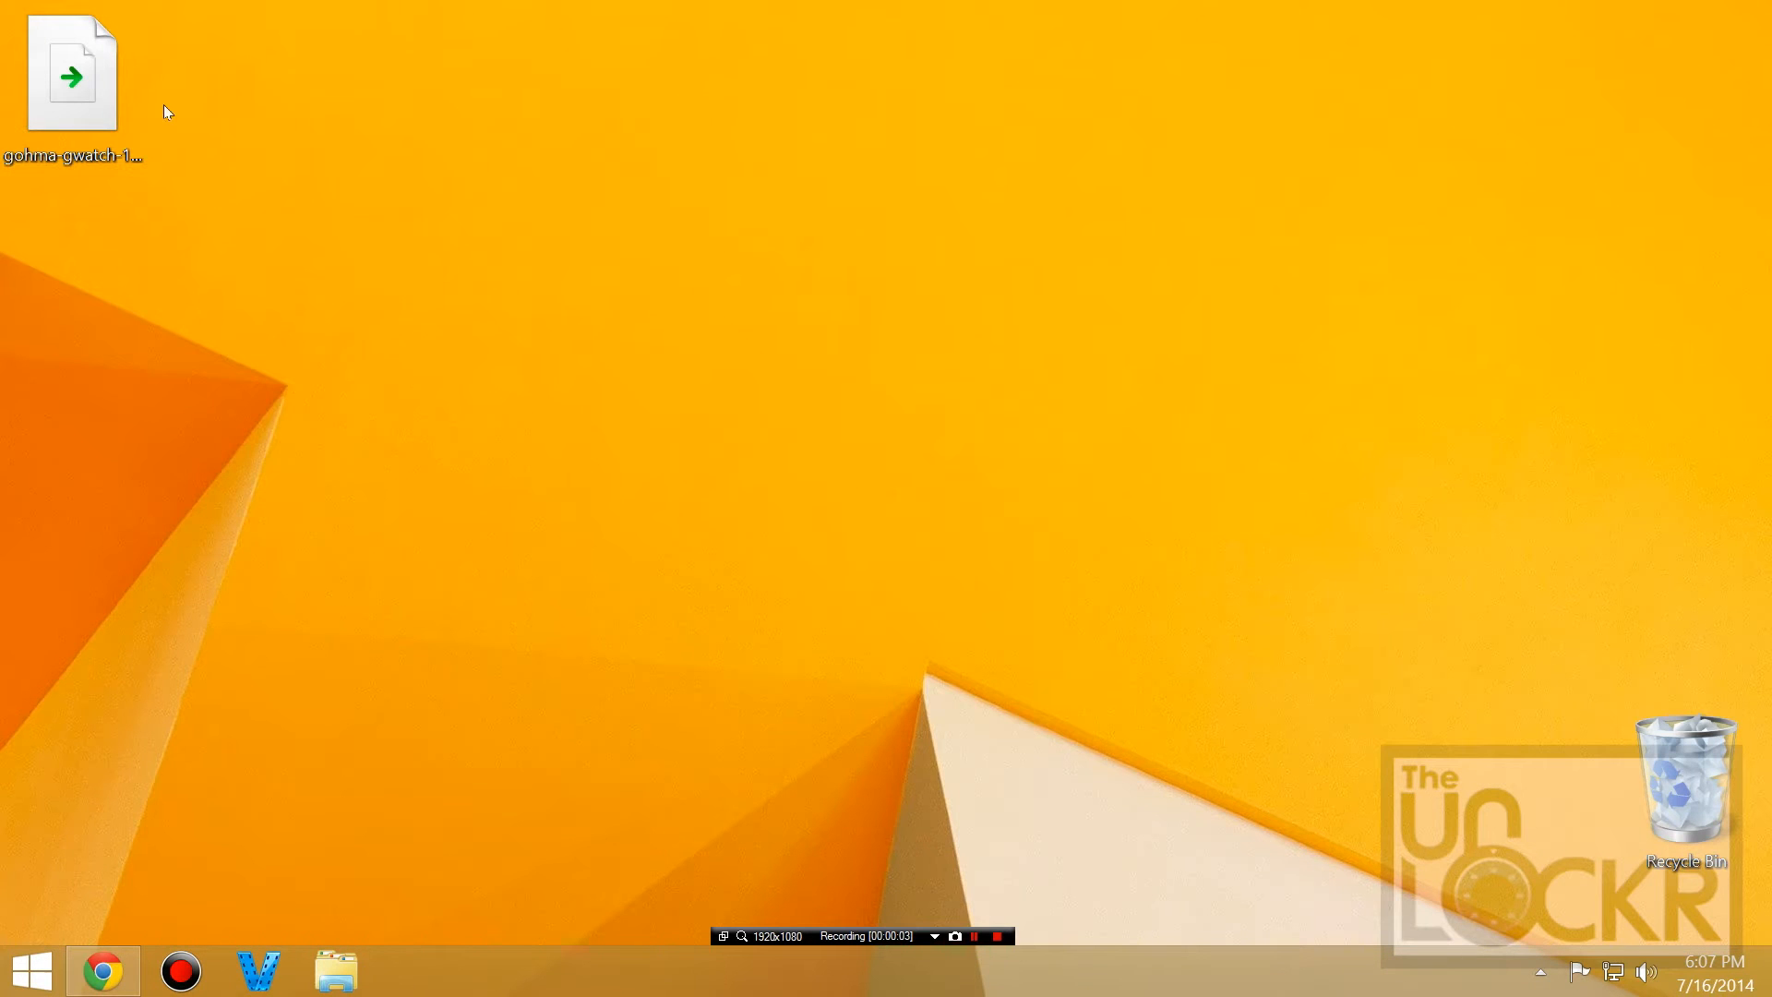
Extract the ROM zip on the desktop into a gohma-gwatch-1.0-preview10 folder
right_click(72, 74)
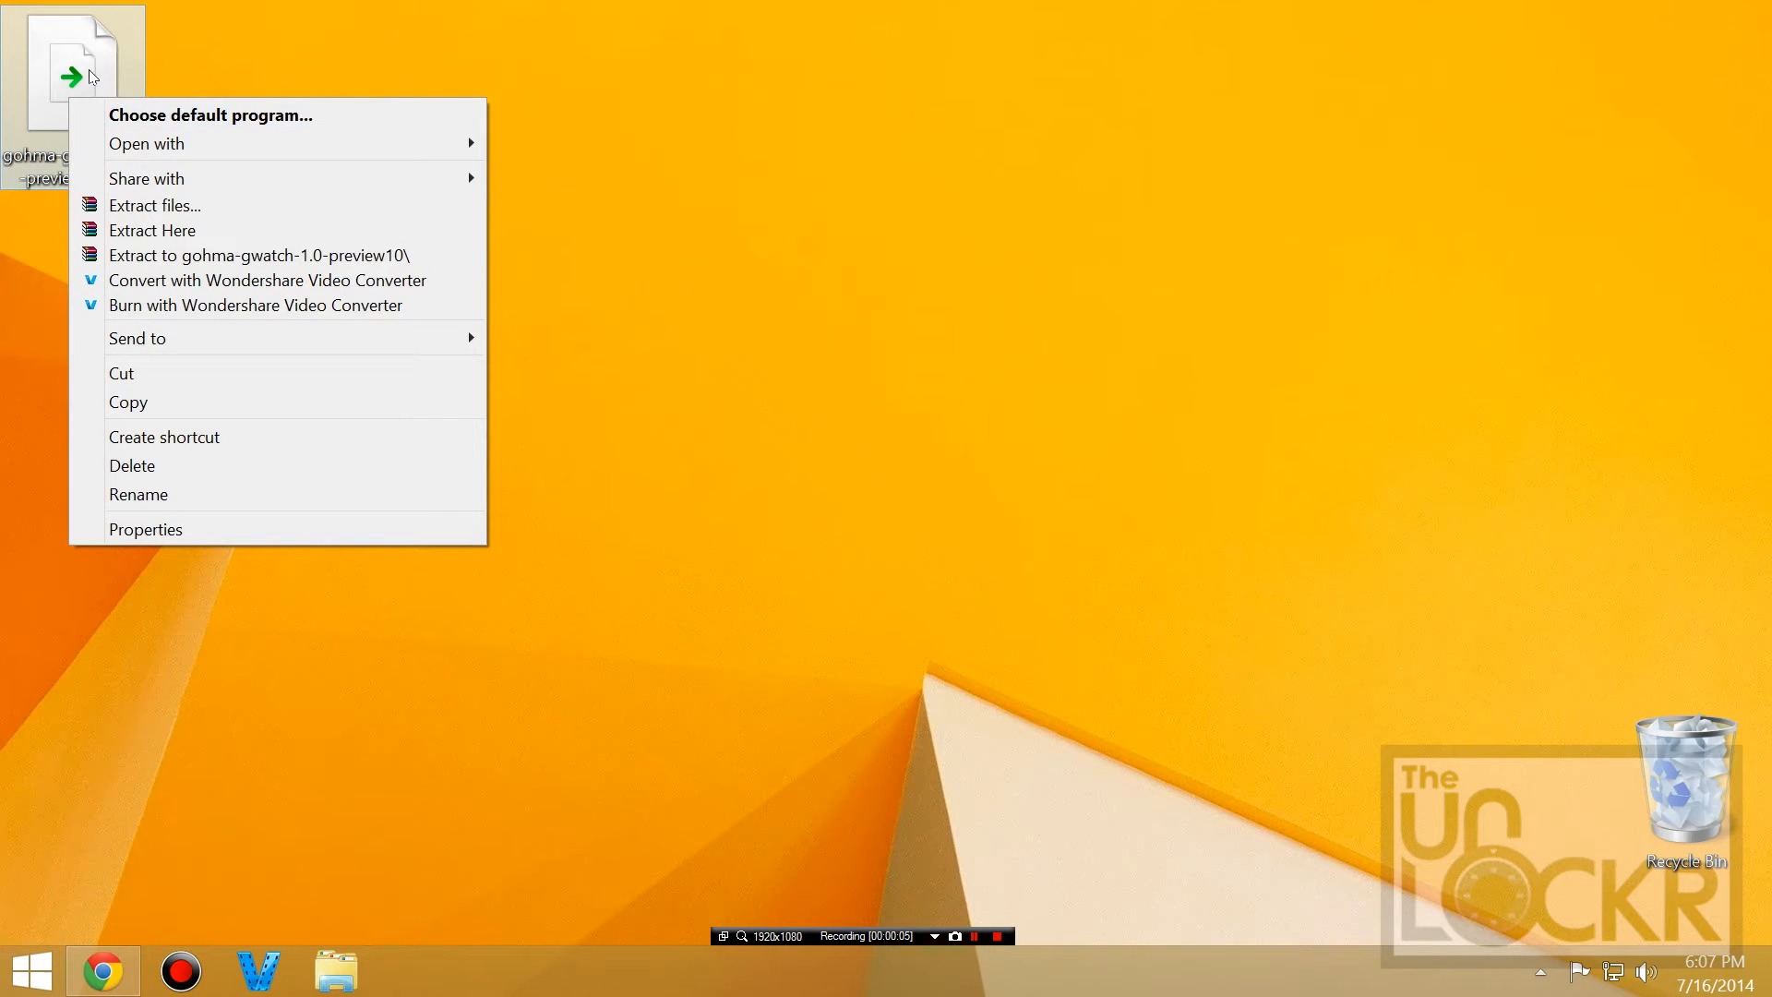
mouse_move(152, 205)
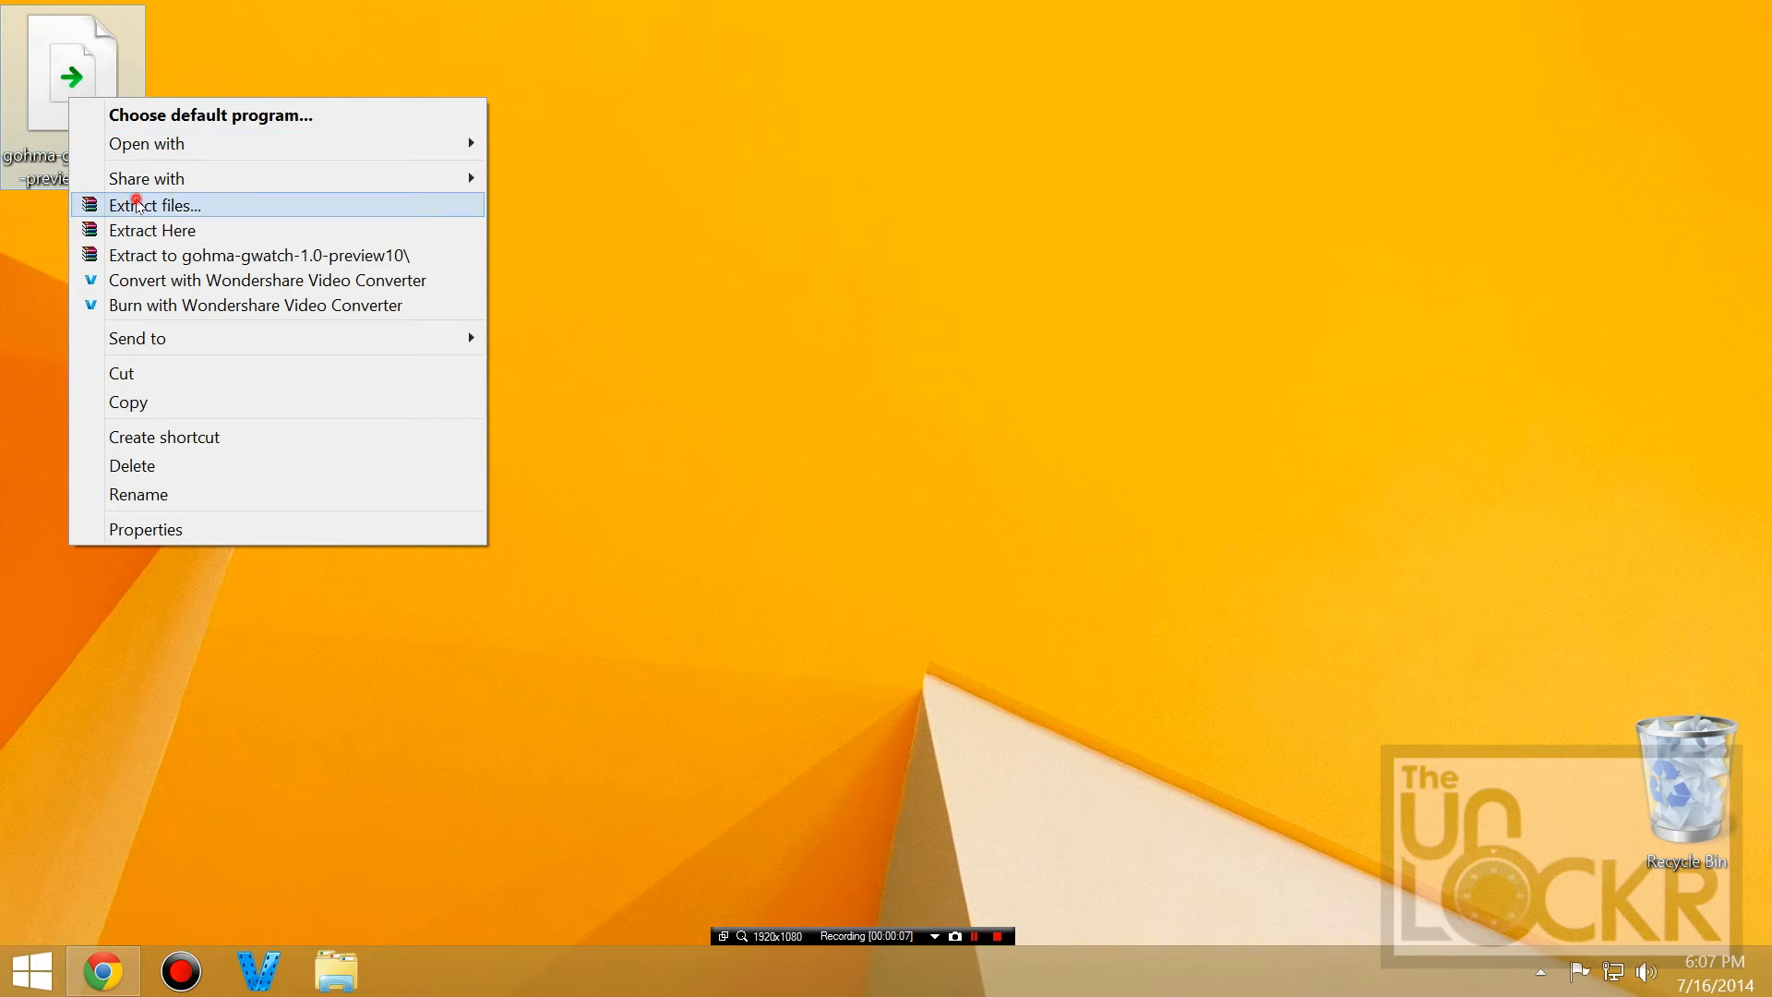
click(152, 204)
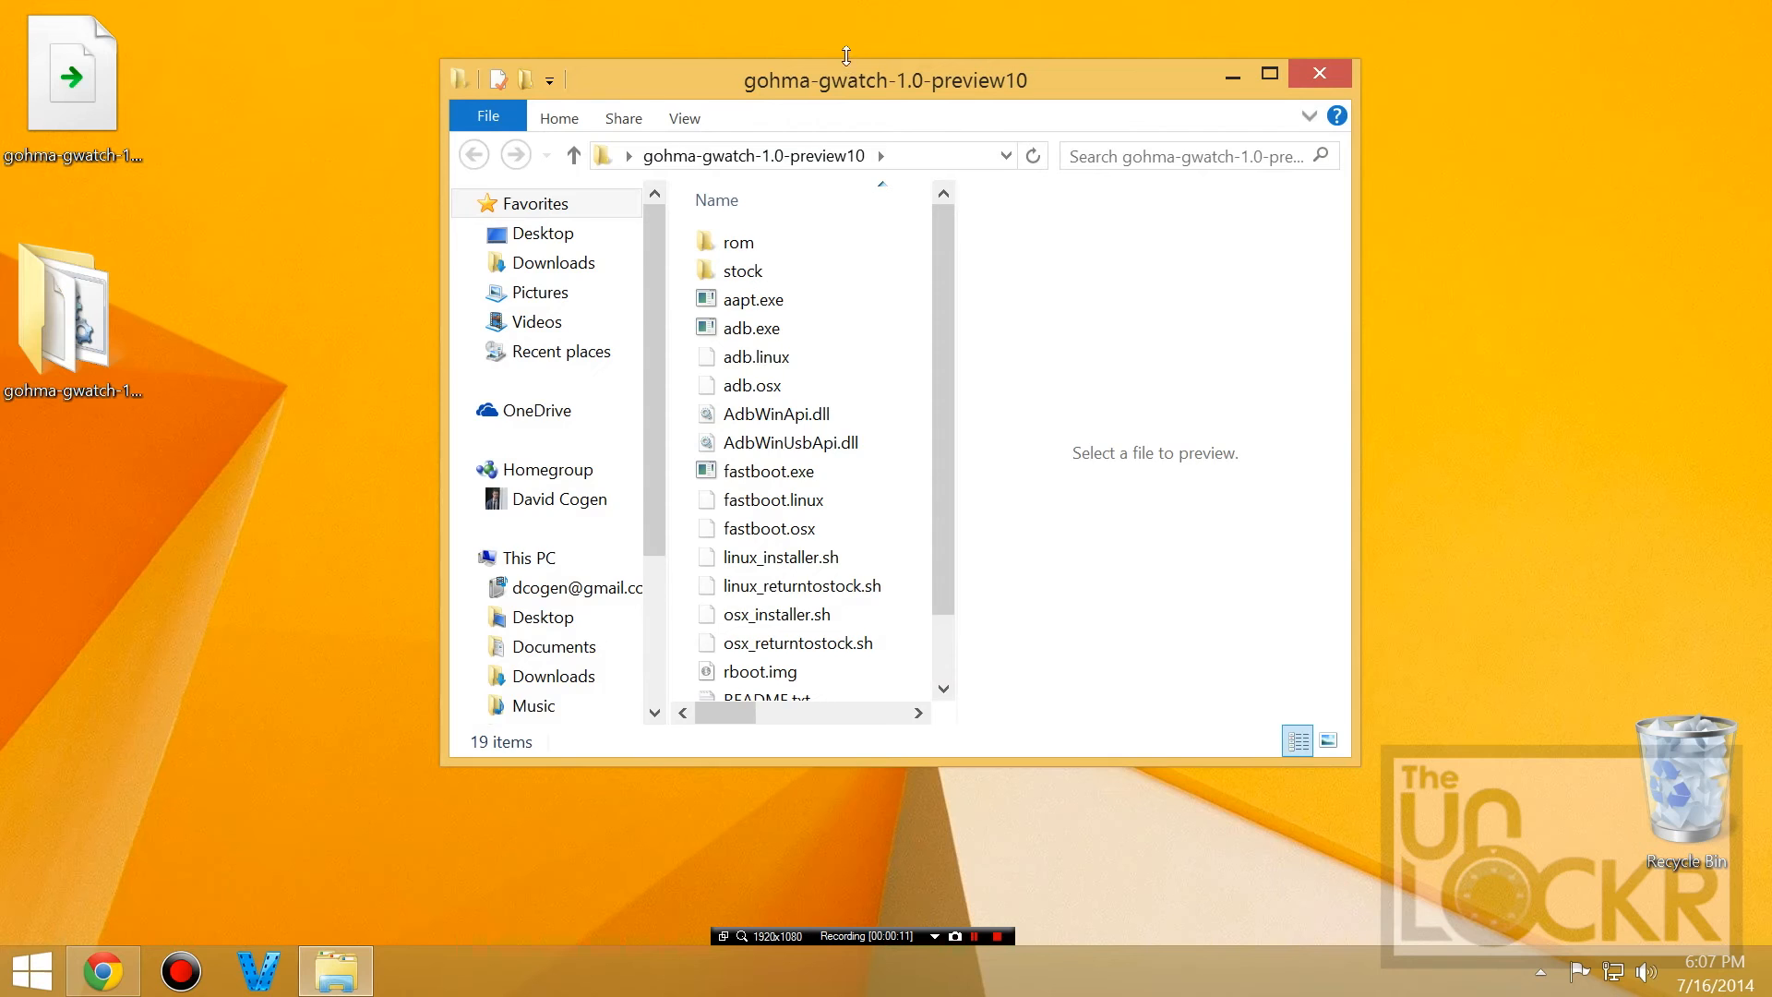
Run windows_returntostock.bat past the SmartScreen warning and confirm with Enter to restore stock
click(1268, 73)
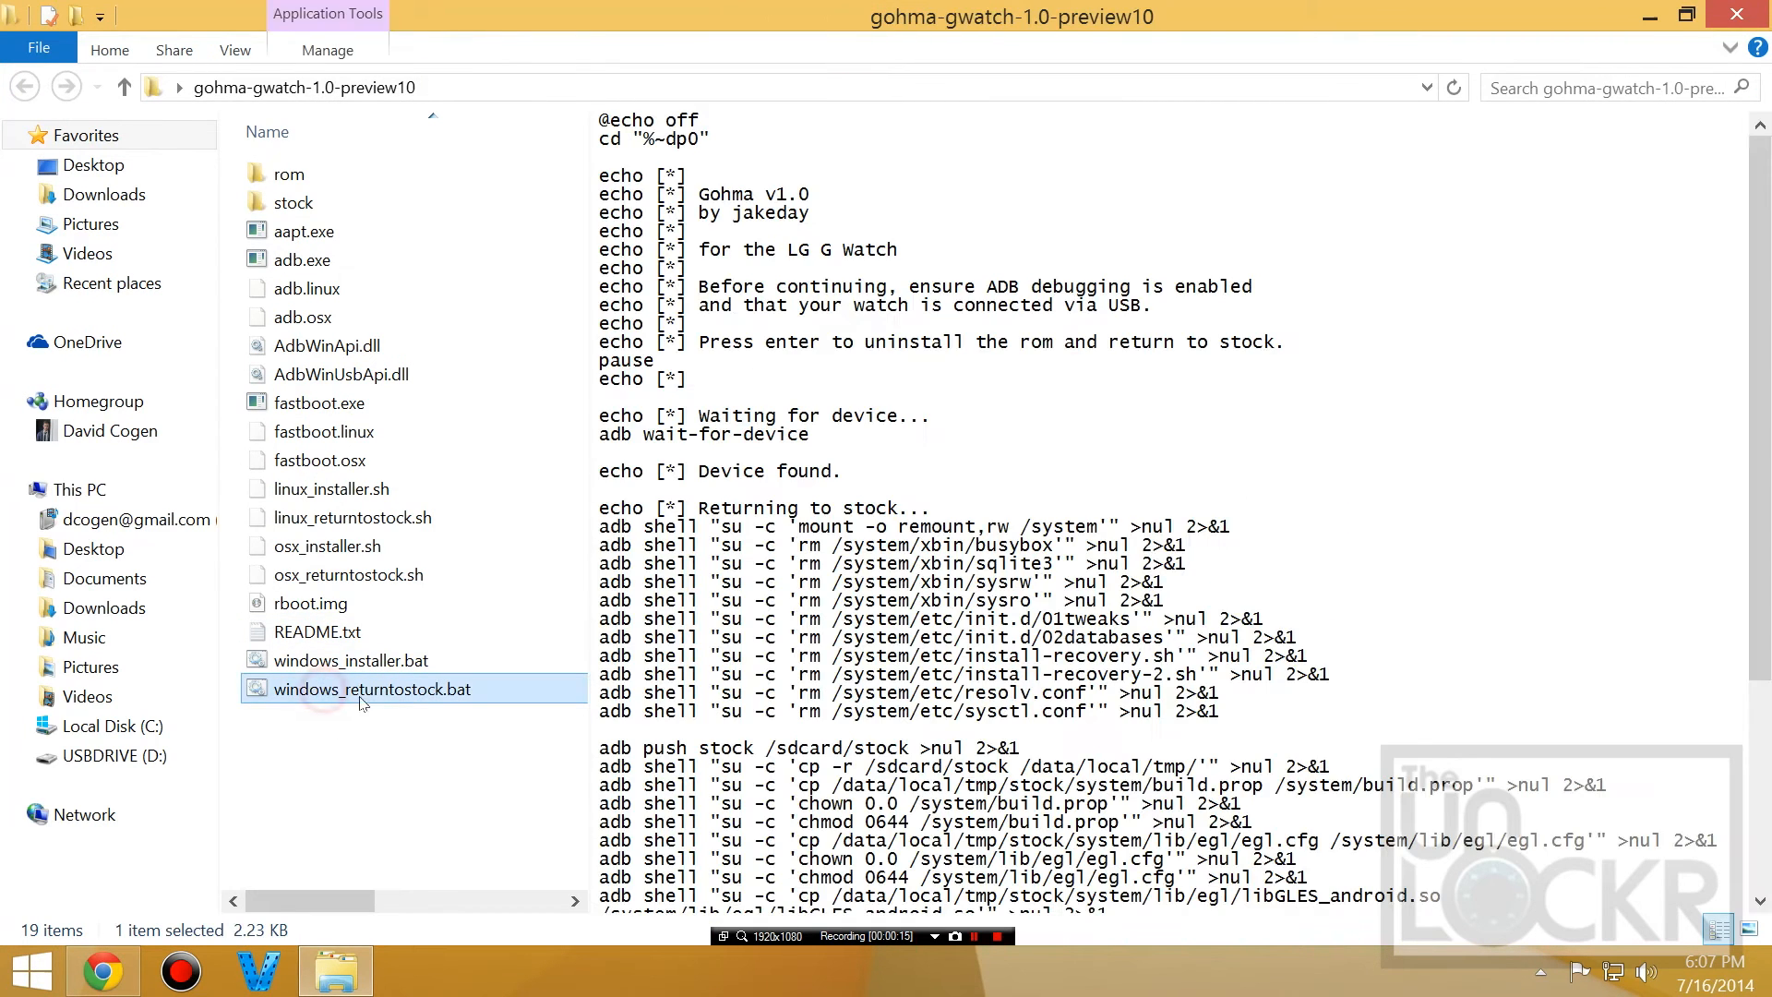
mouse_move(359, 695)
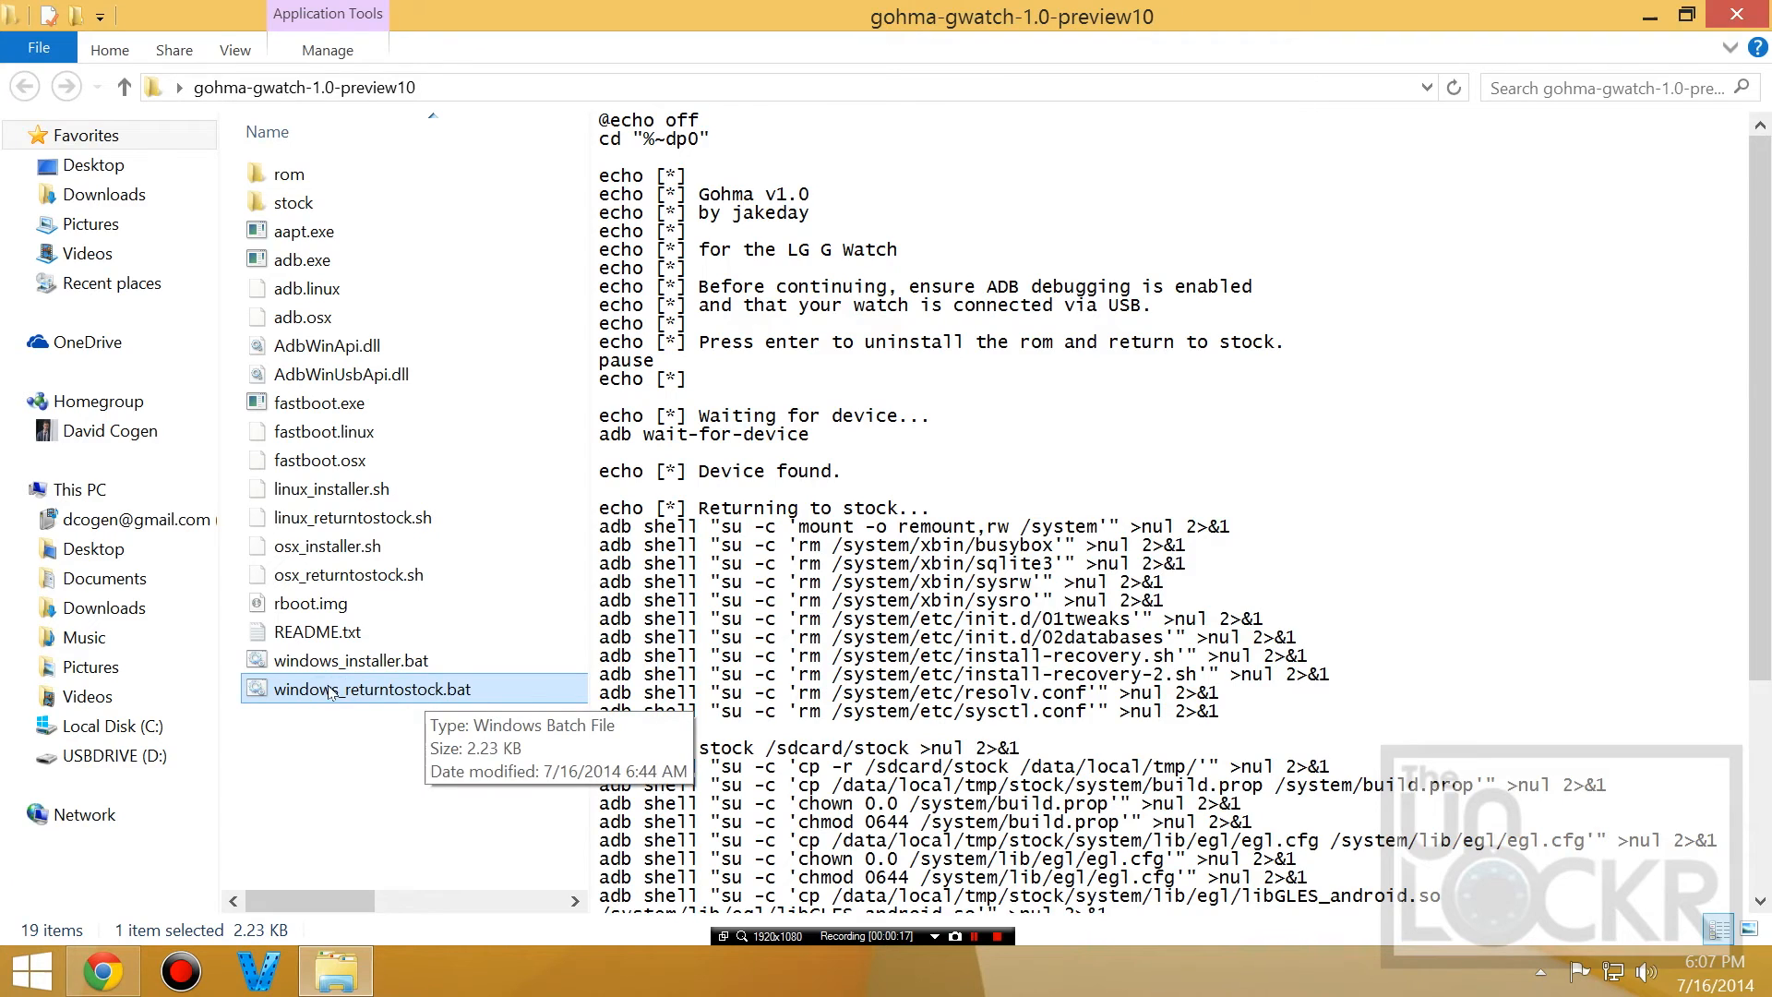
double_click(371, 688)
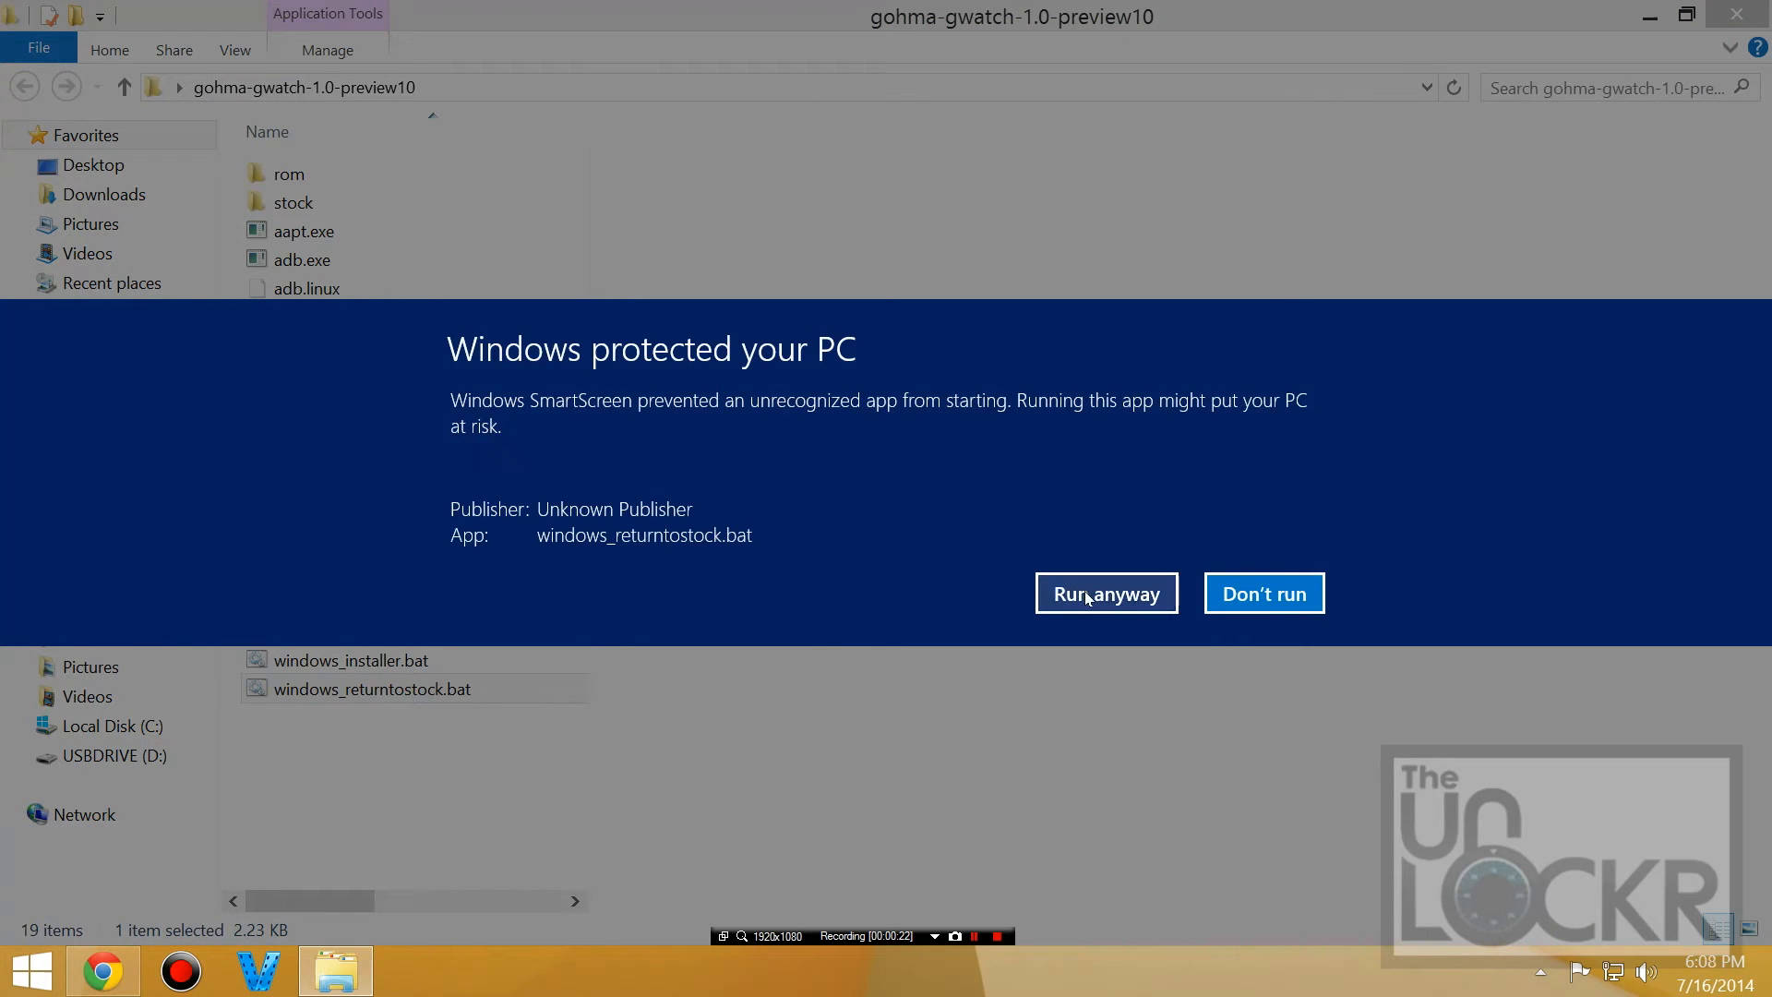
click(1104, 594)
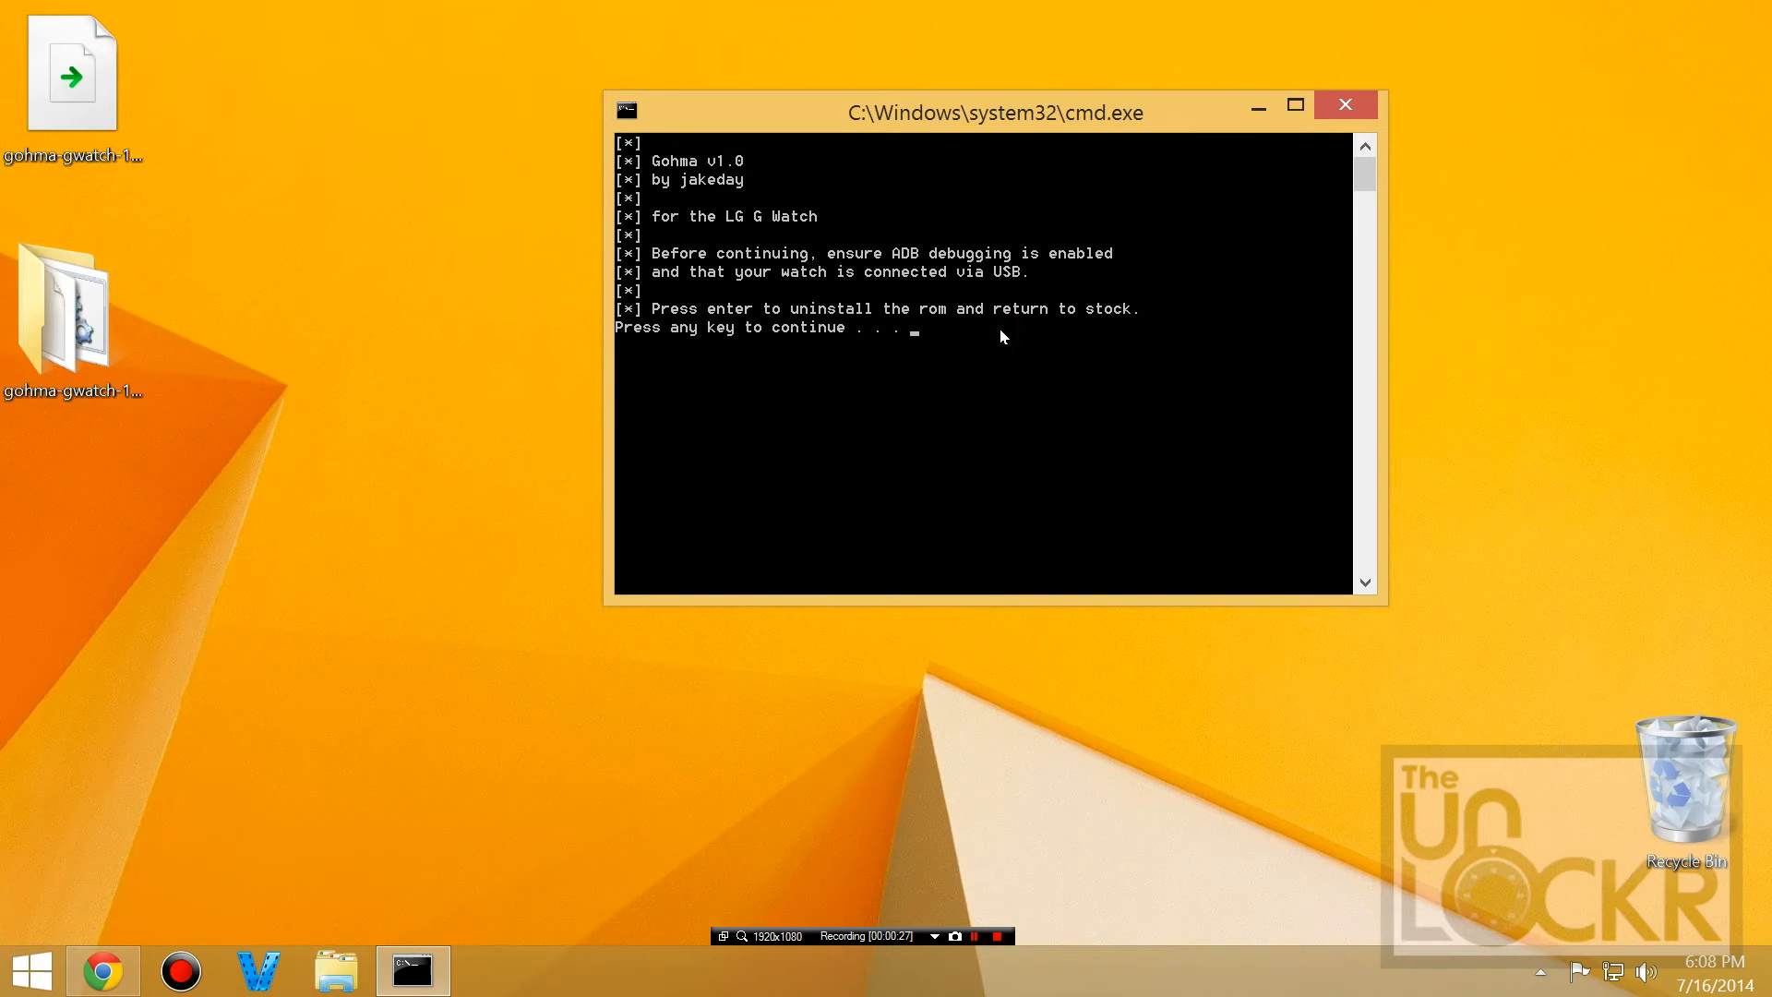
key(enter)
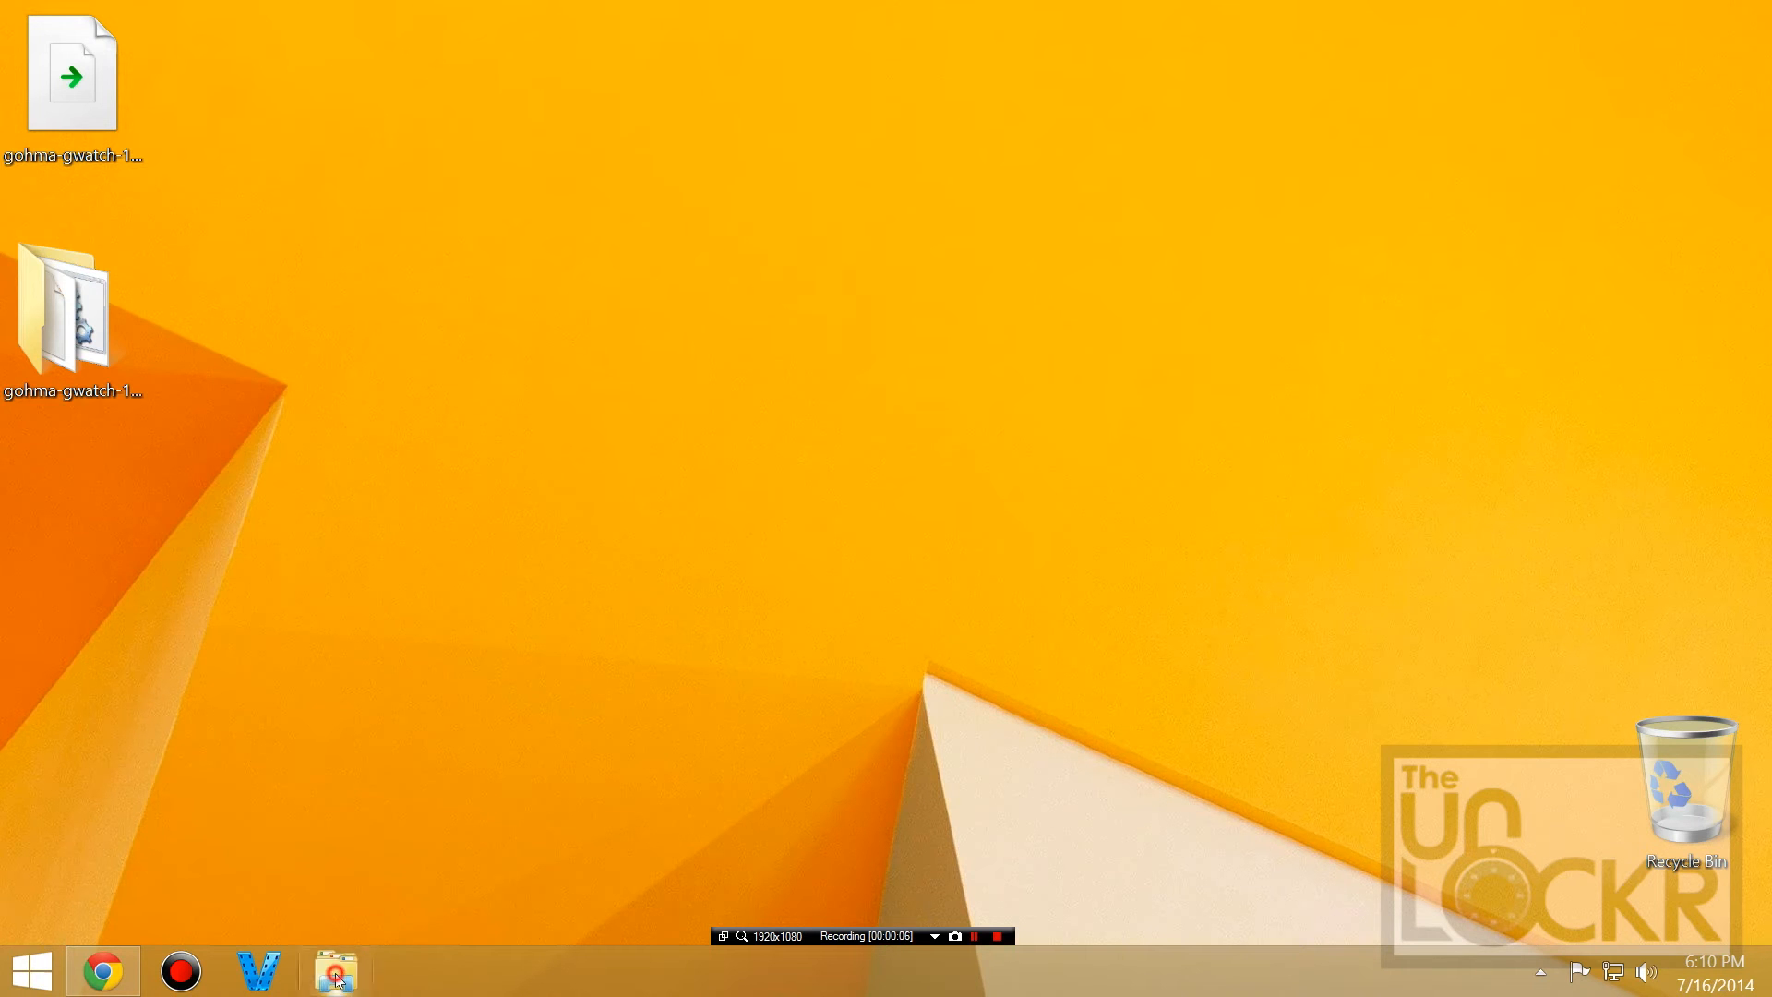
Open a command window in C:\android-sdk\platform-tools from File Explorer
click(333, 970)
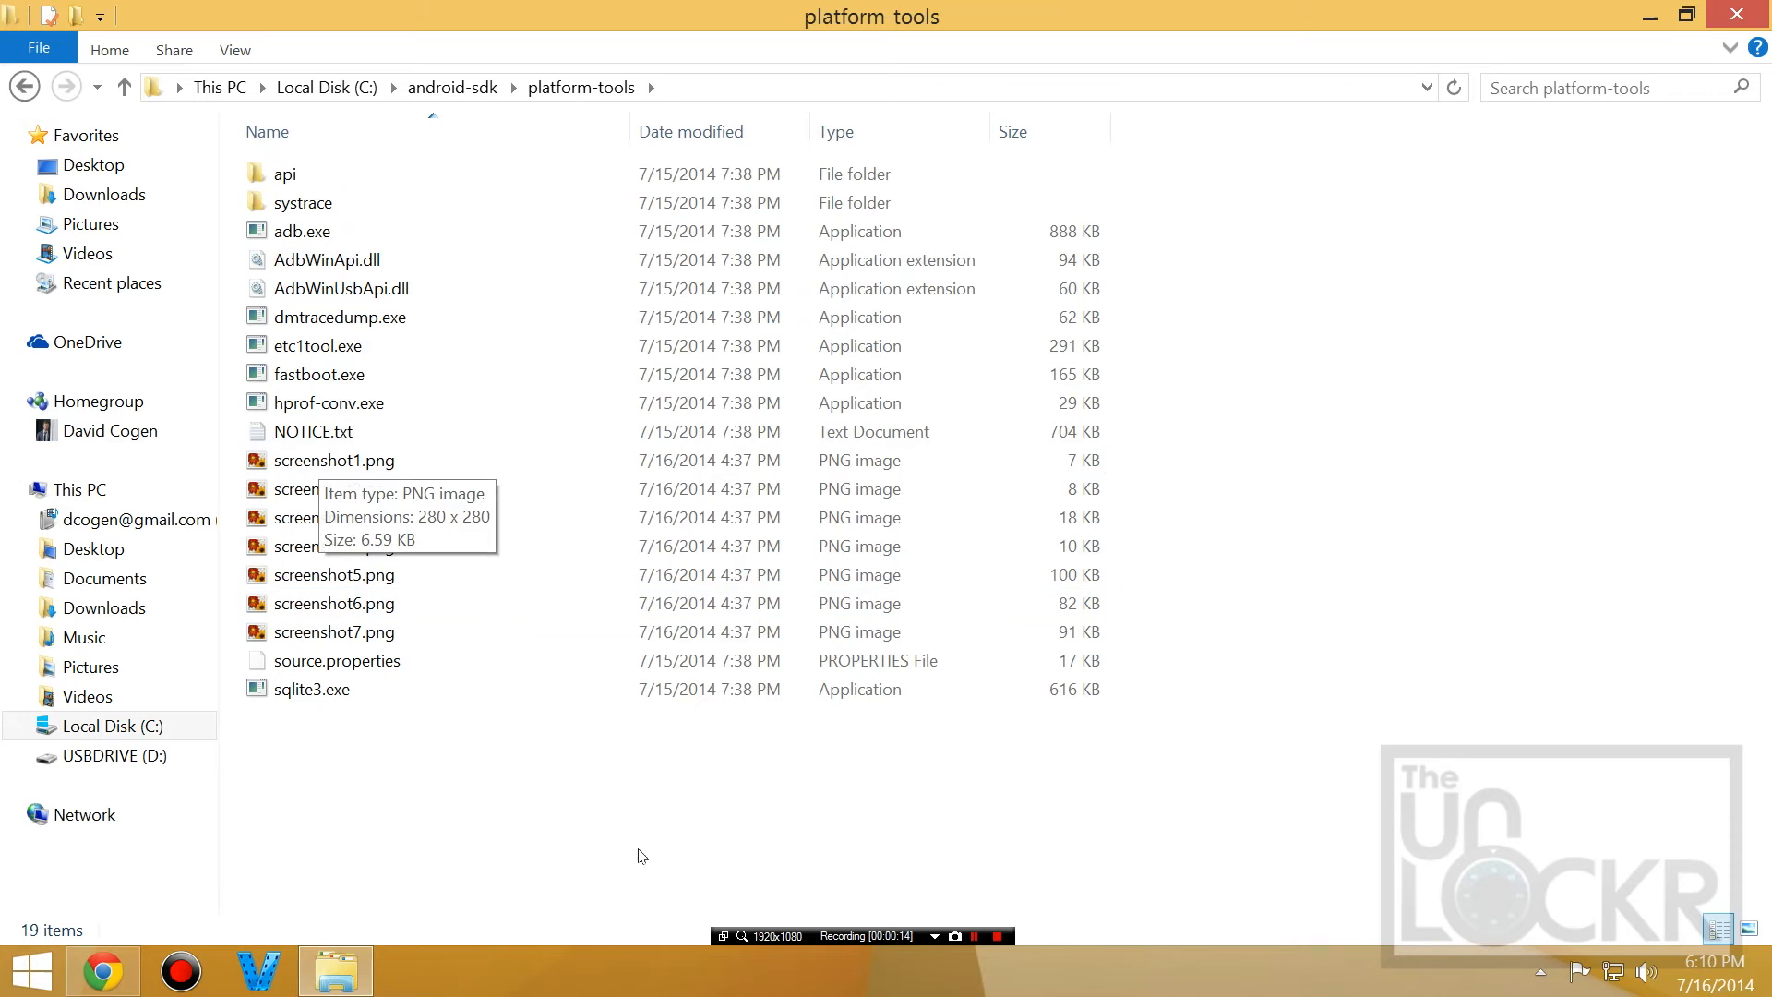
mouse_move(599, 784)
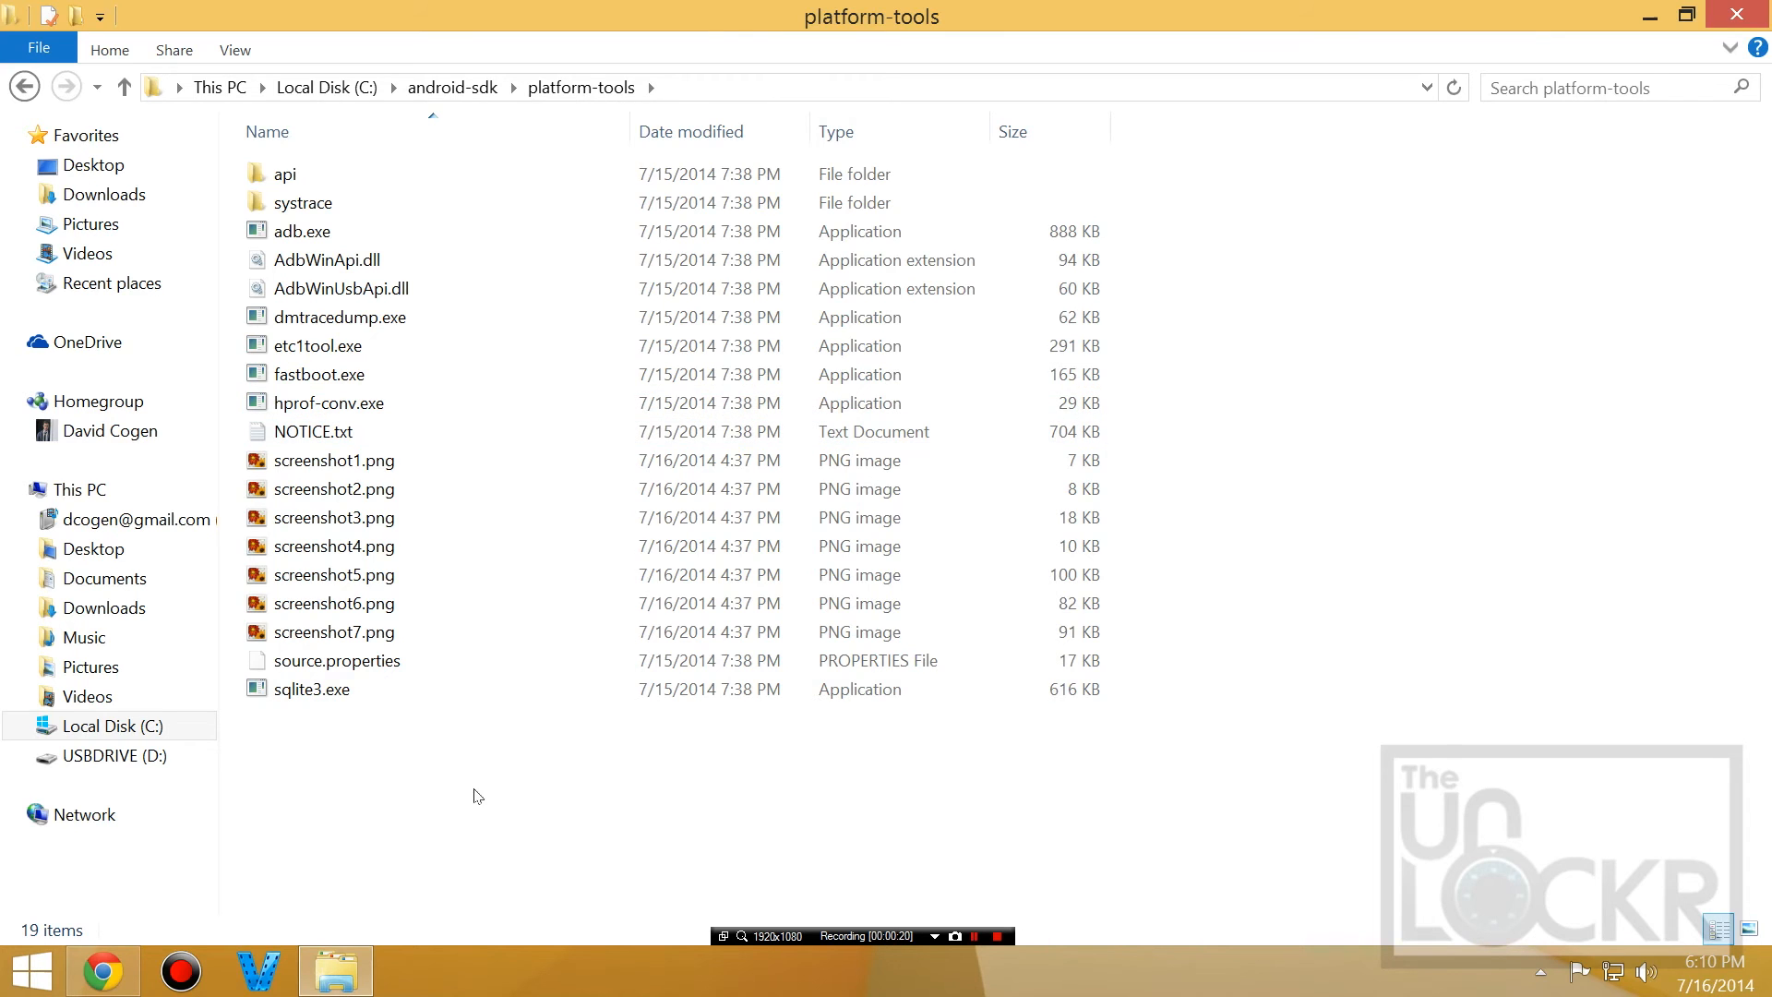
right_click(472, 795)
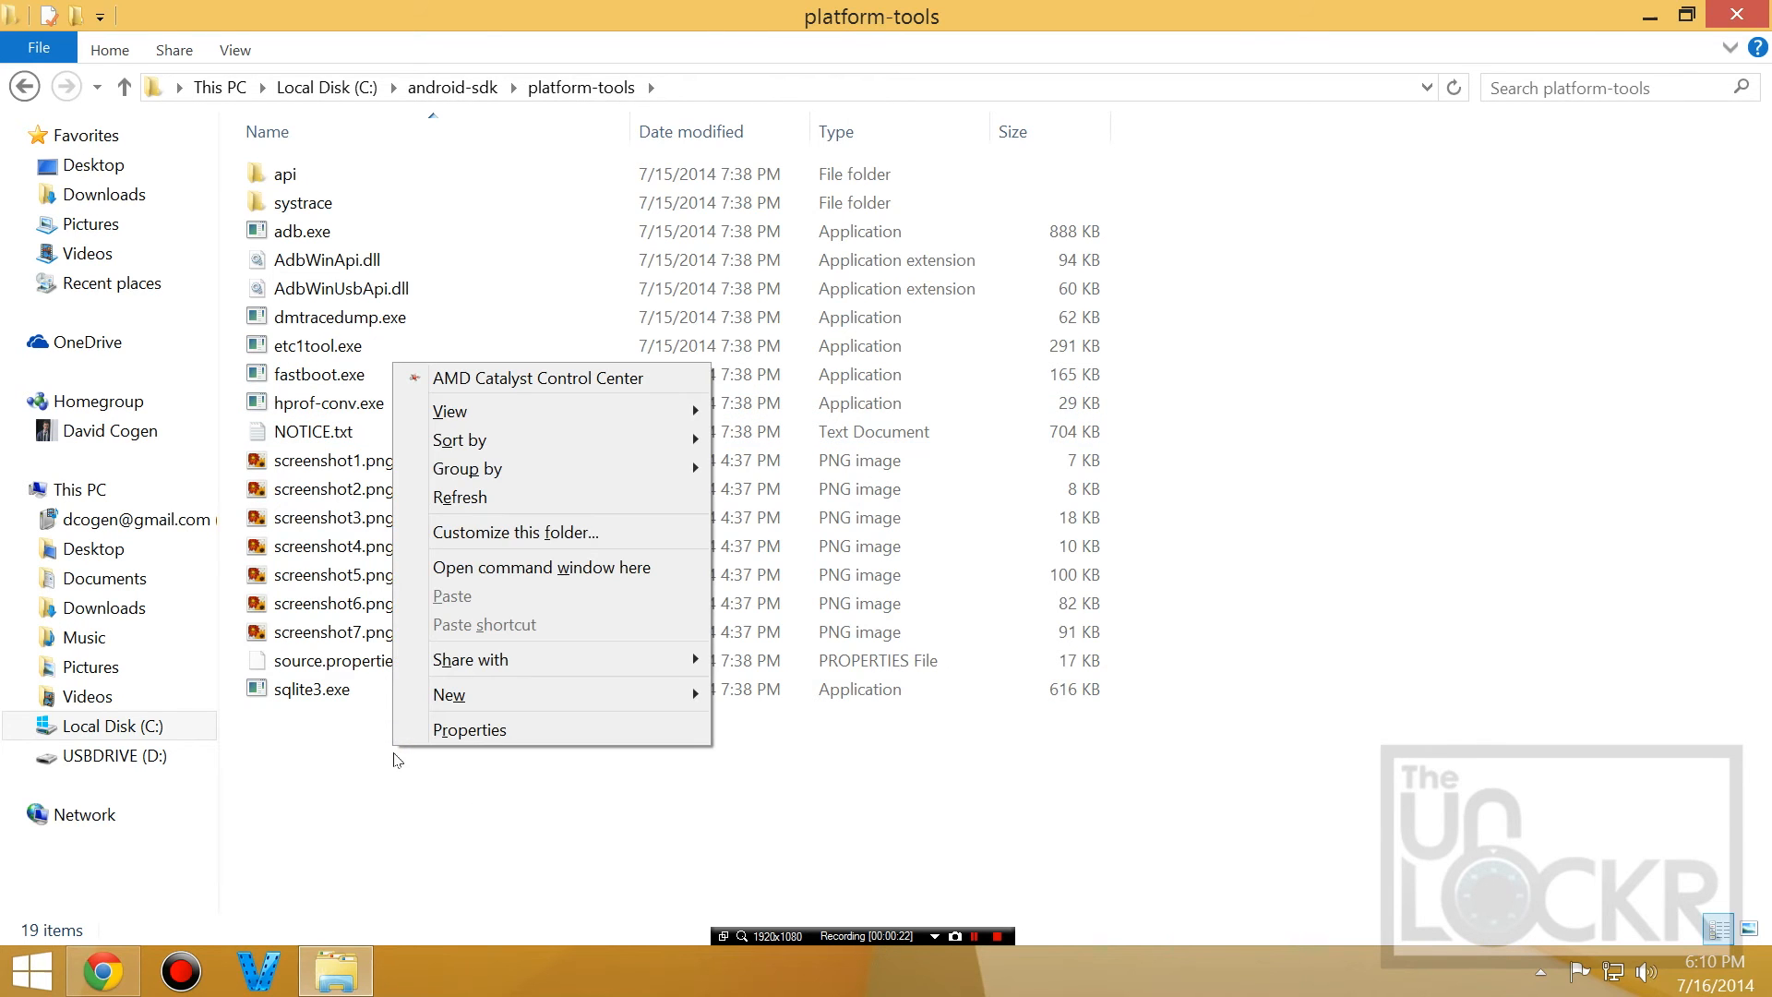
click(540, 568)
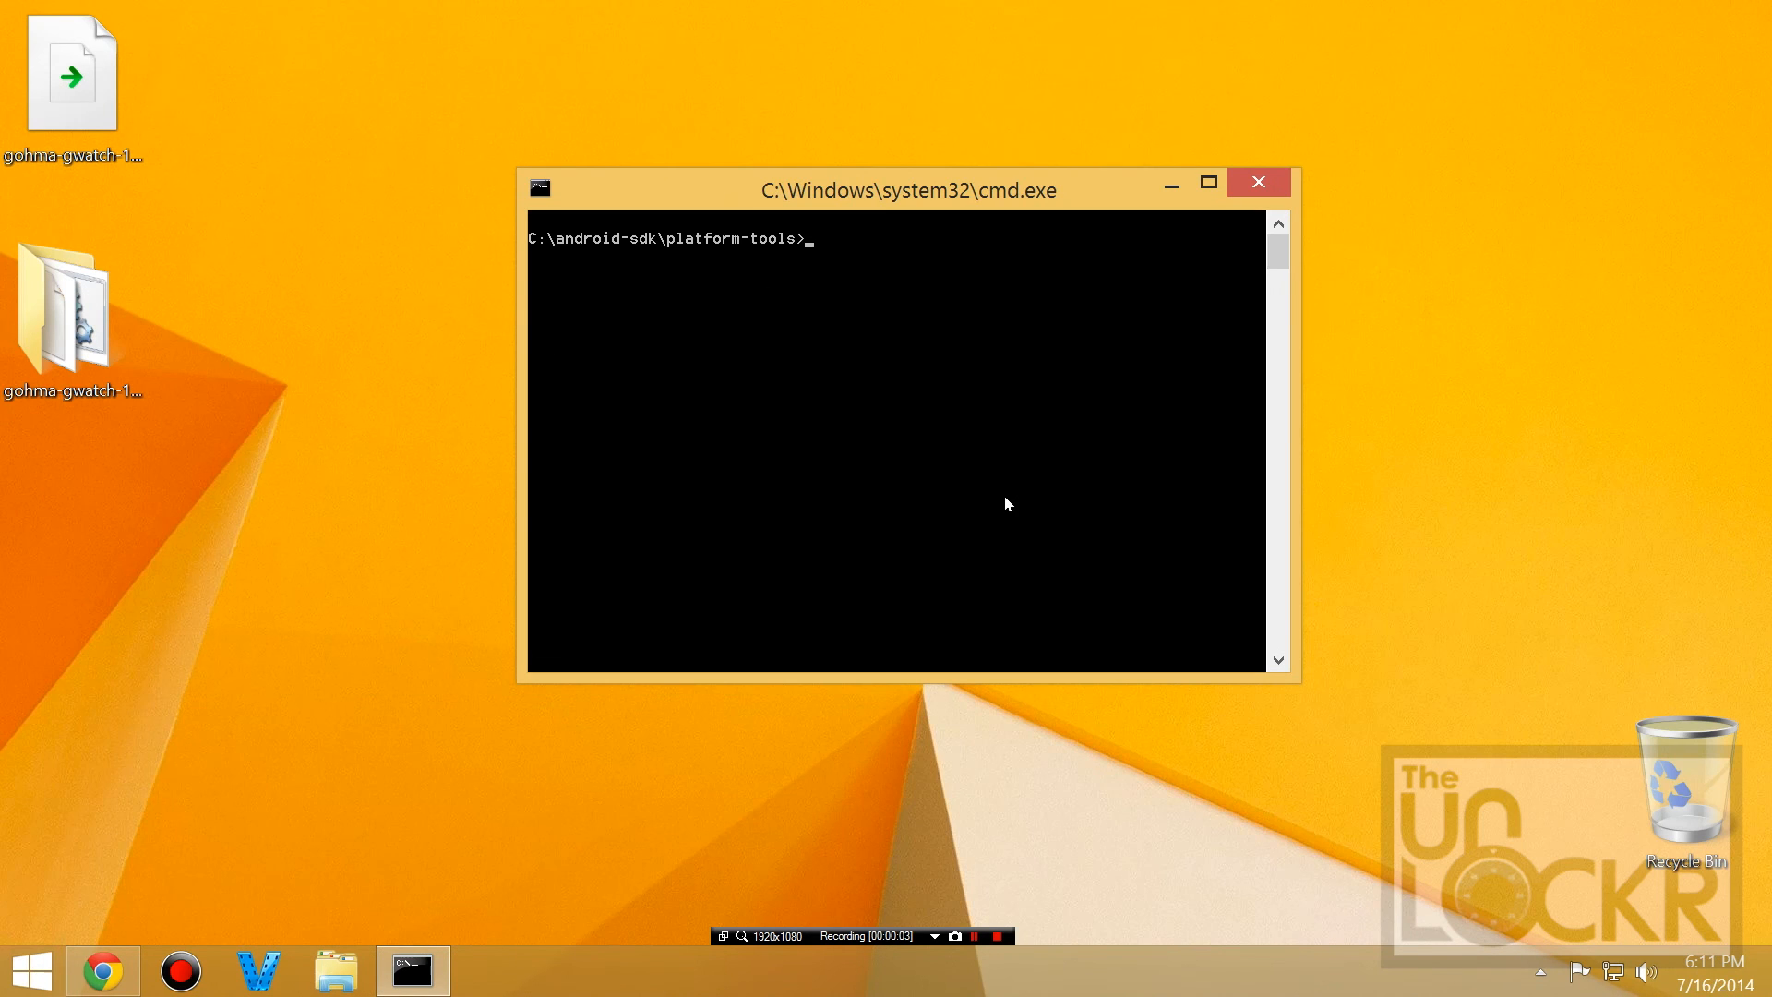
Run adb reboot bootloader, then fastboot oem lock to relock the watch
text(adb reboot)
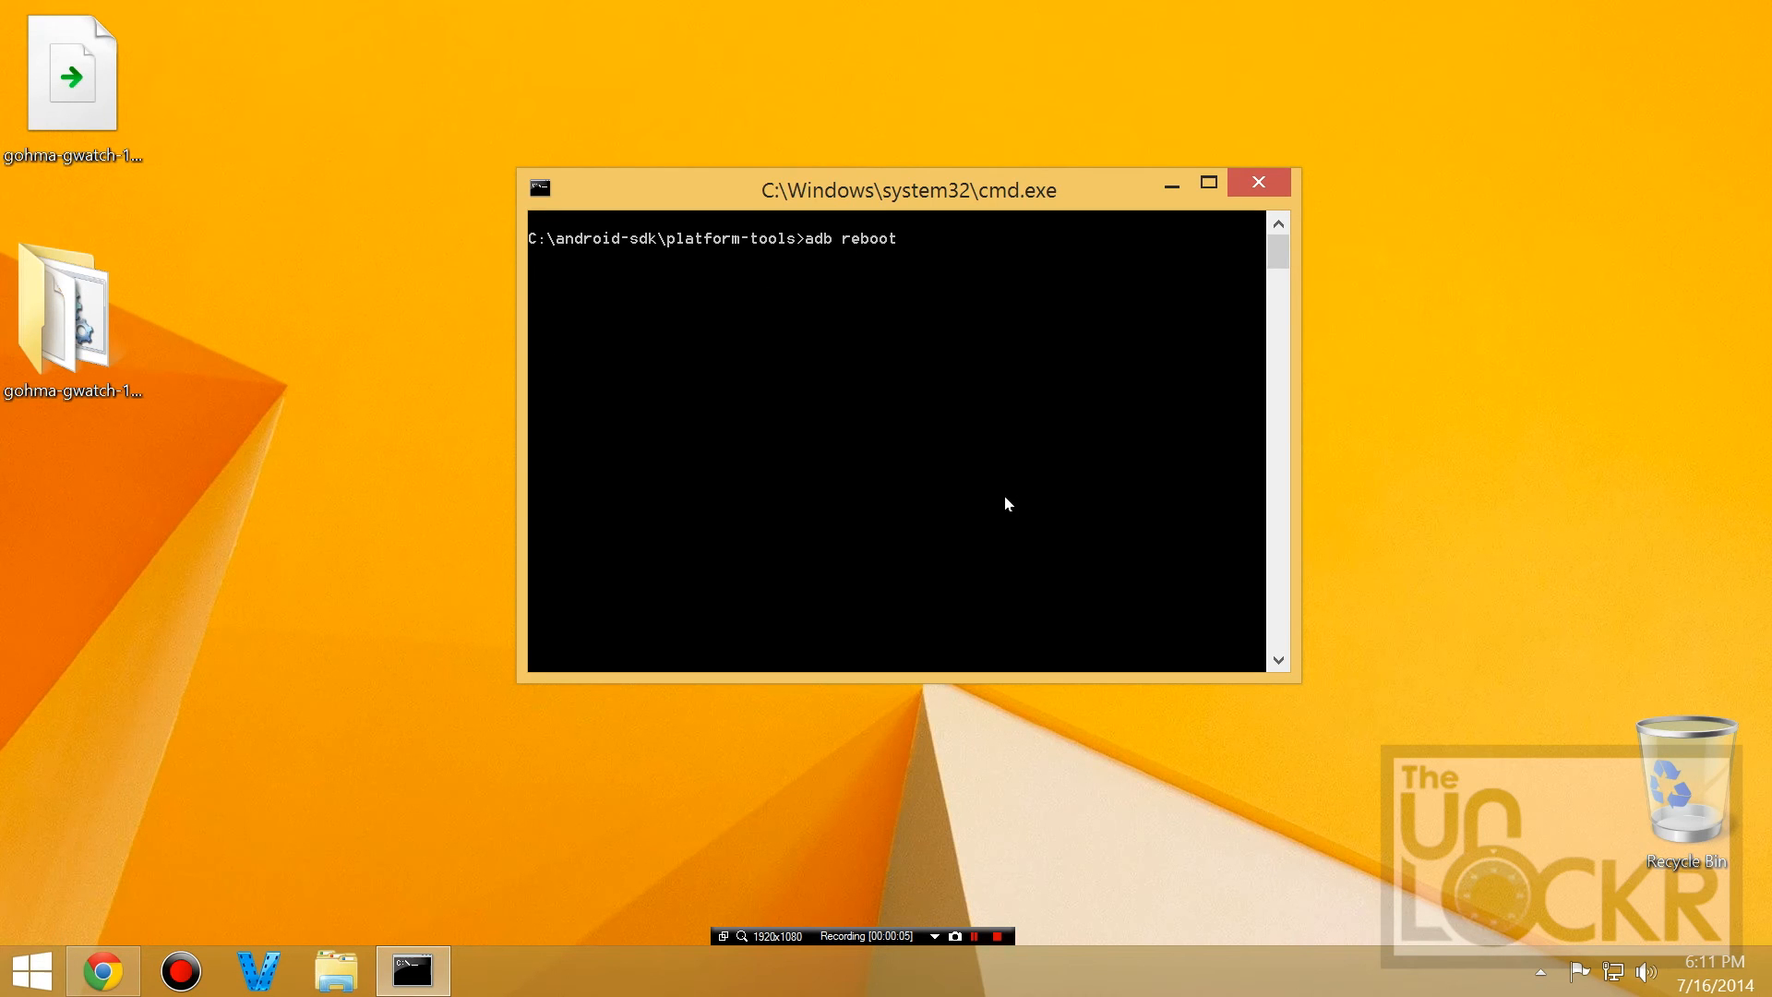
text(bootloader)
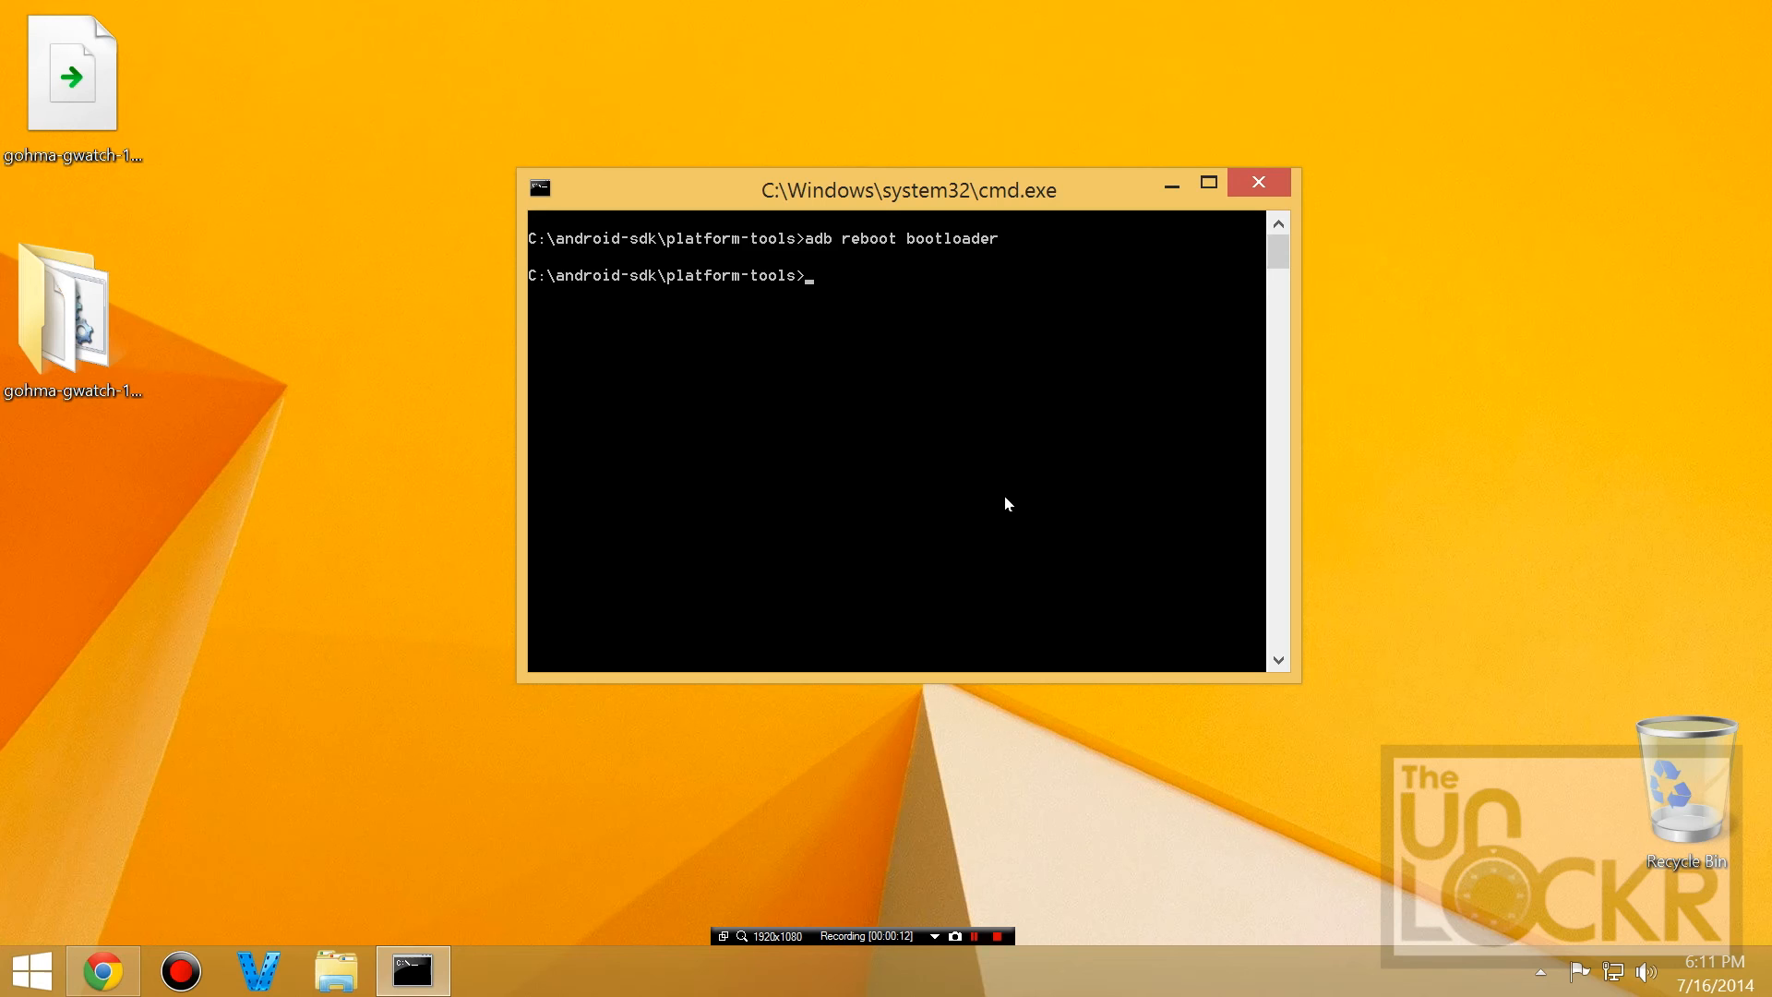
text(fastboot oem lock)
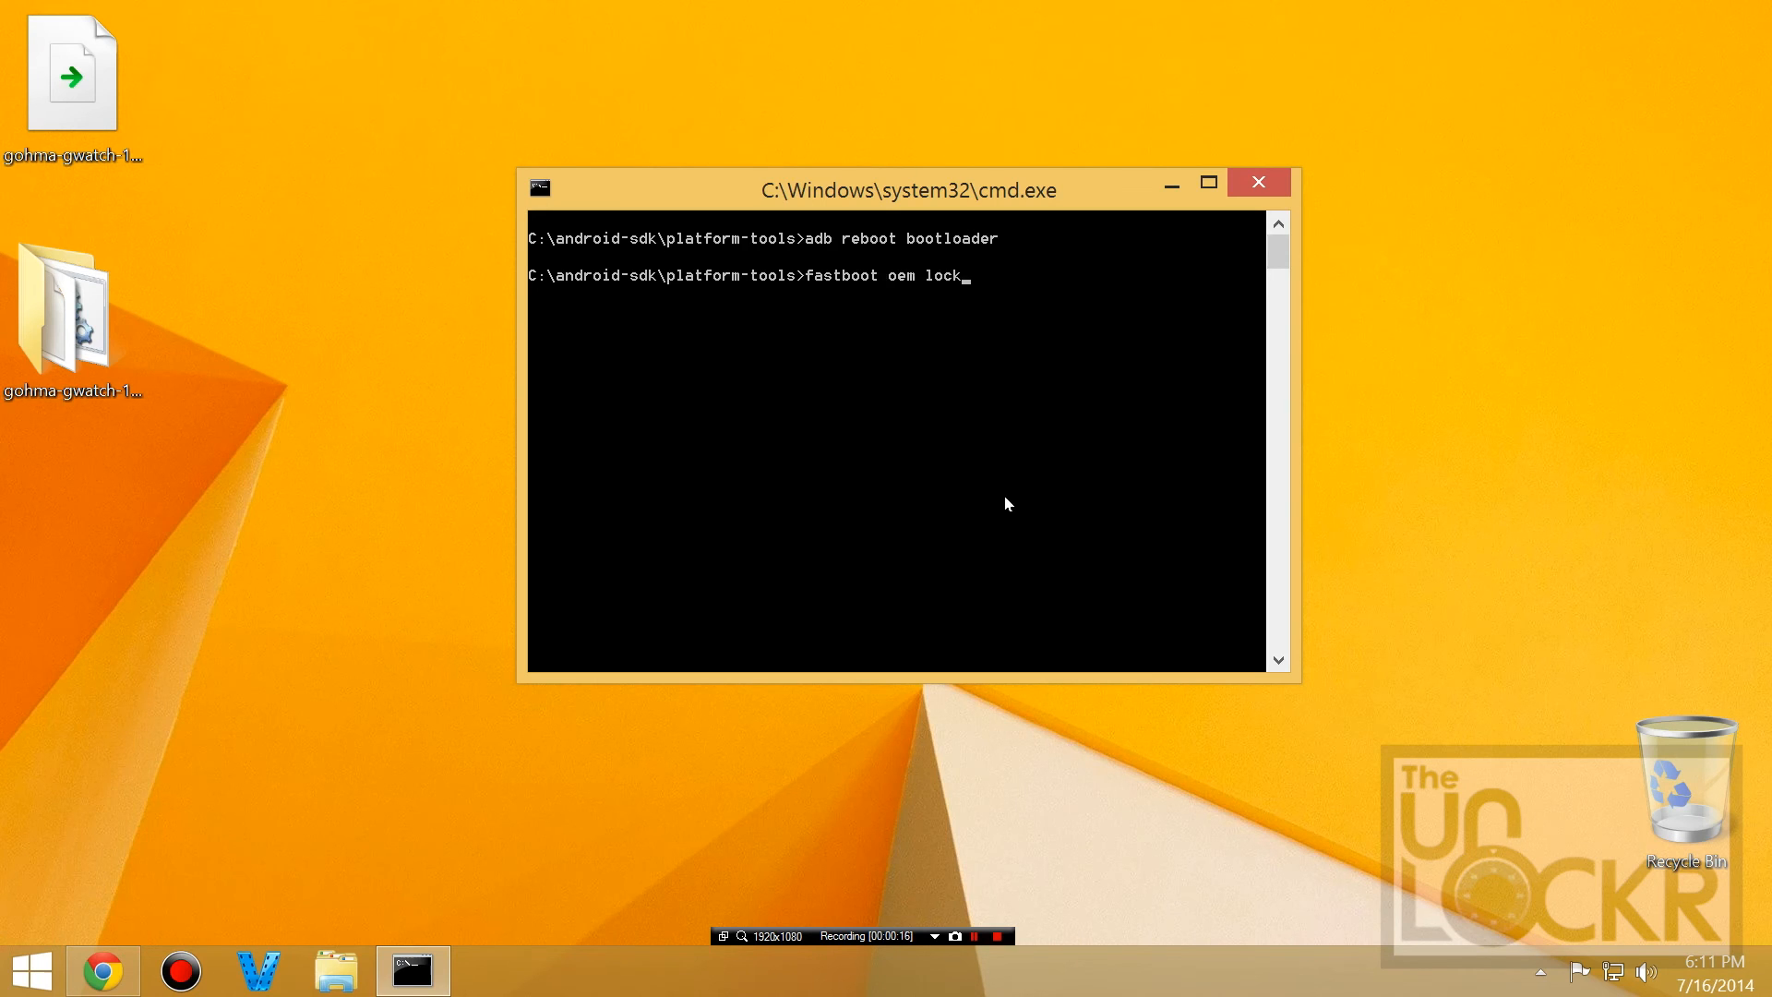
key(Enter)
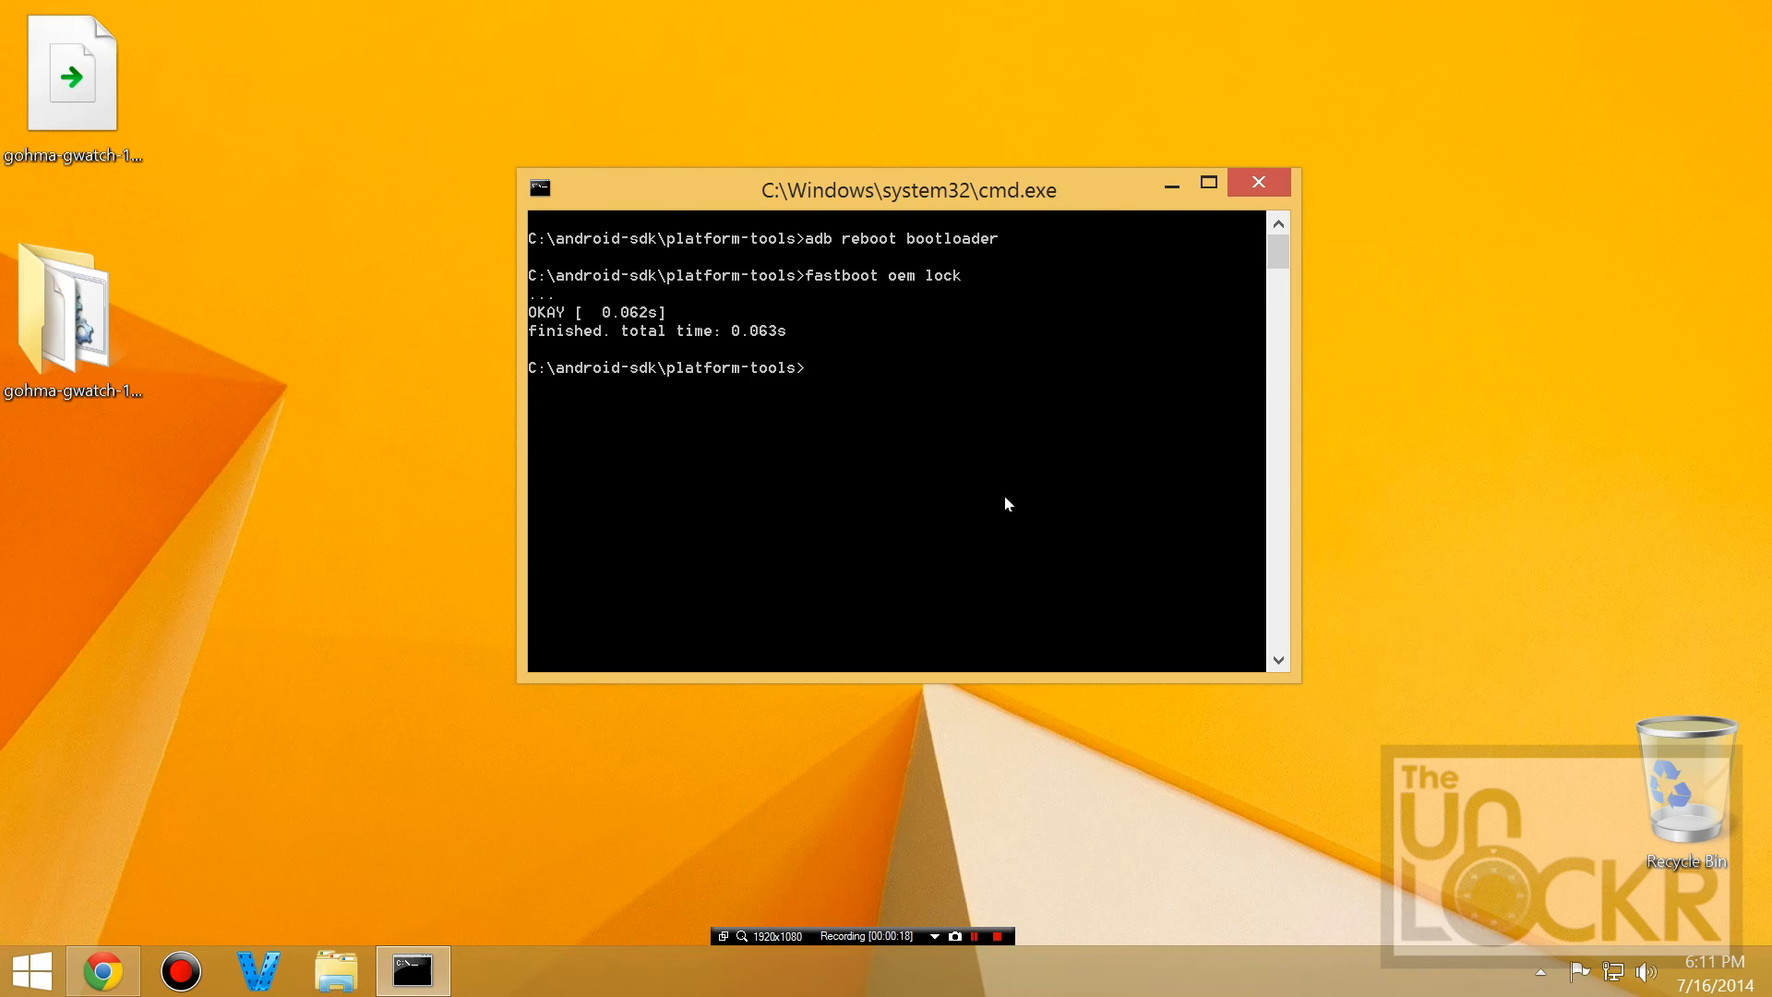